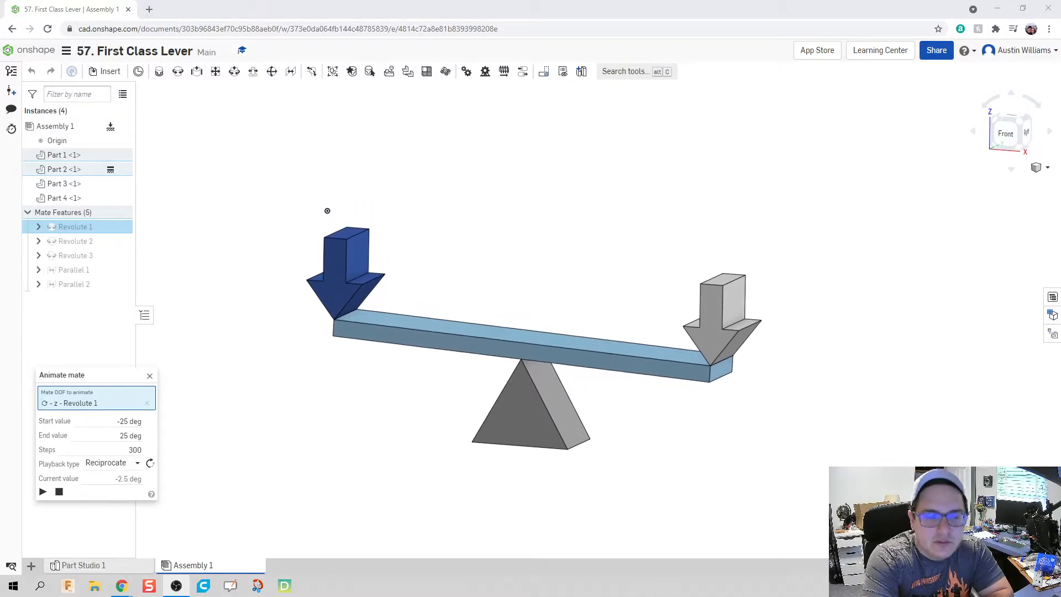
Close the lever's Animate mate panel and bring up the new-tab menu
click(43, 491)
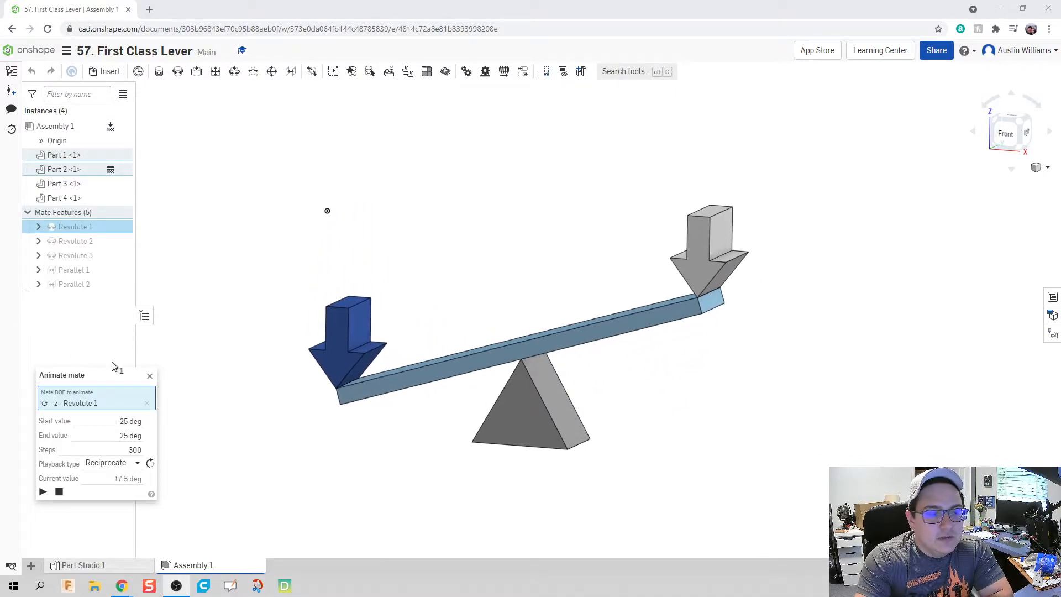
click(149, 375)
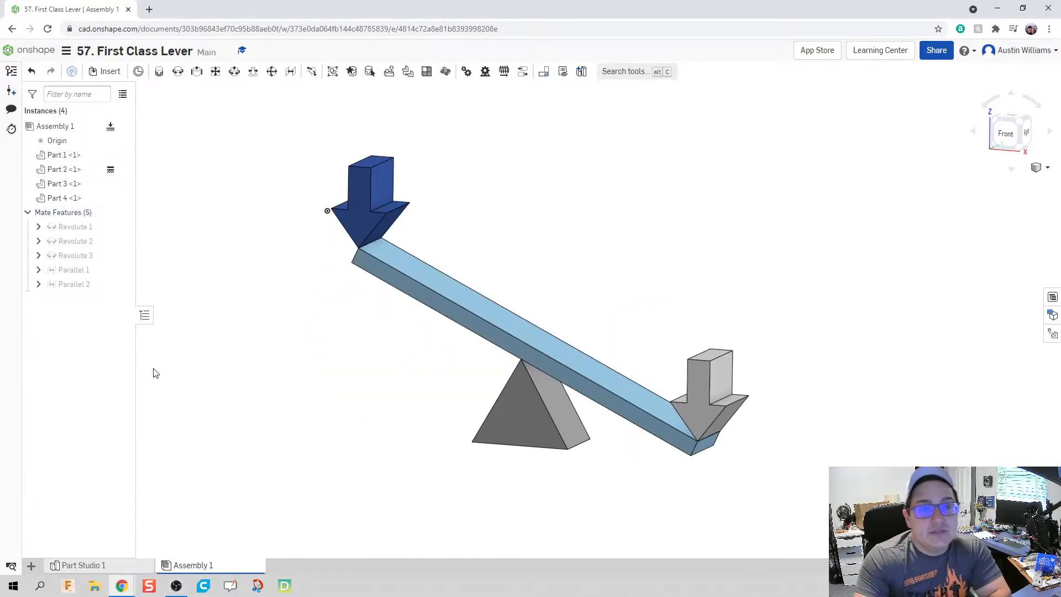
mouse_move(118, 518)
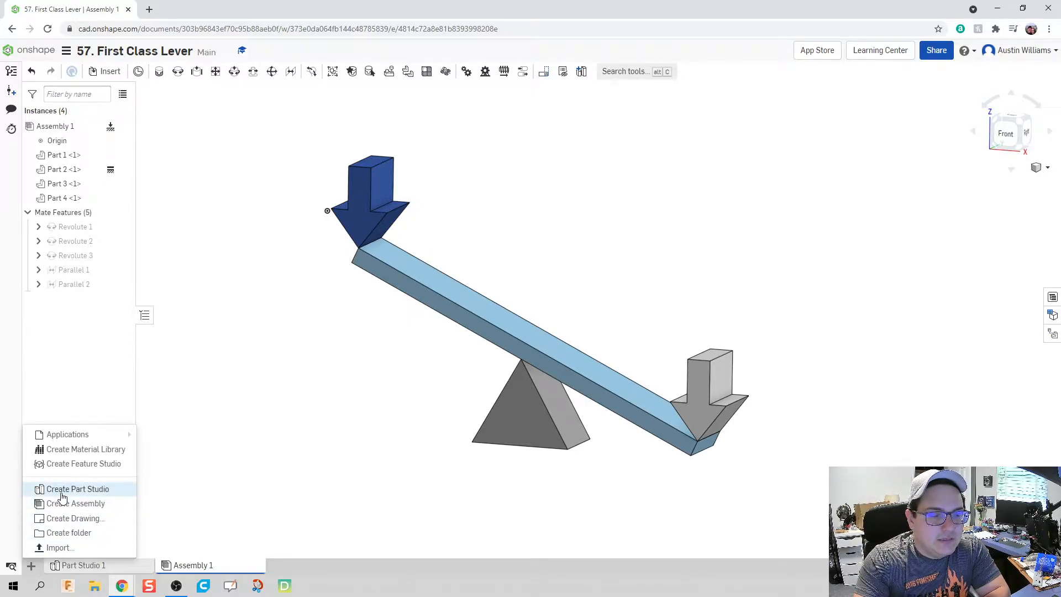
Create a Part Studio and sketch the beam as a front-plane rectangle 0.25 in tall
click(78, 489)
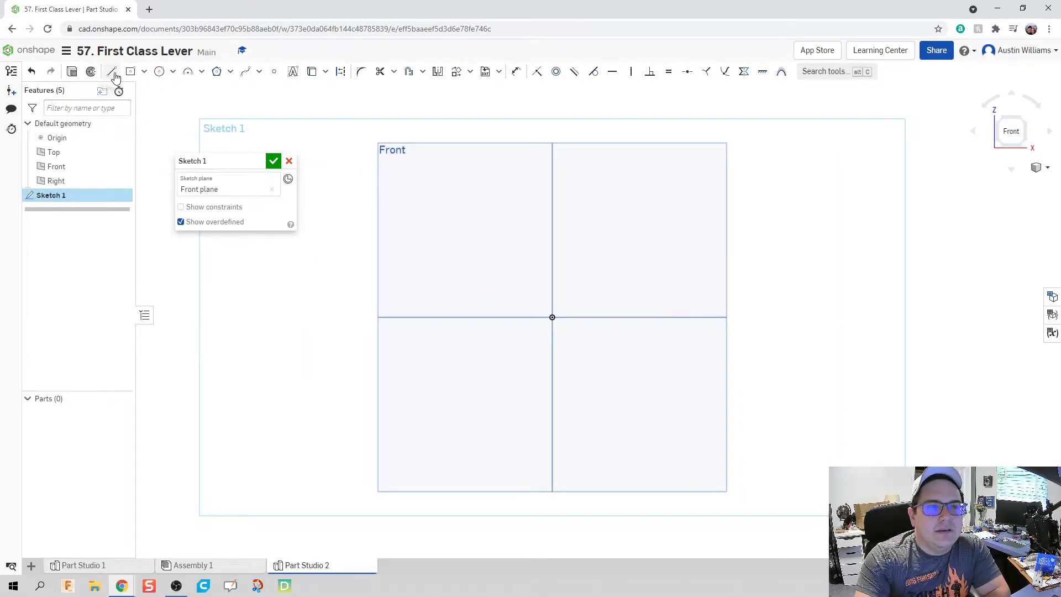
click(130, 71)
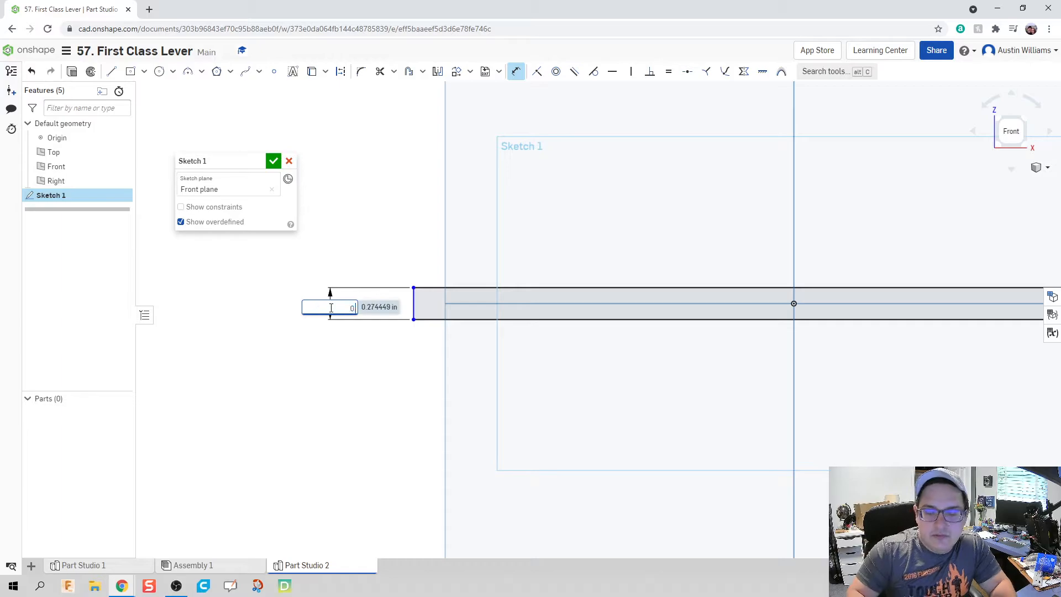
text(0.25)
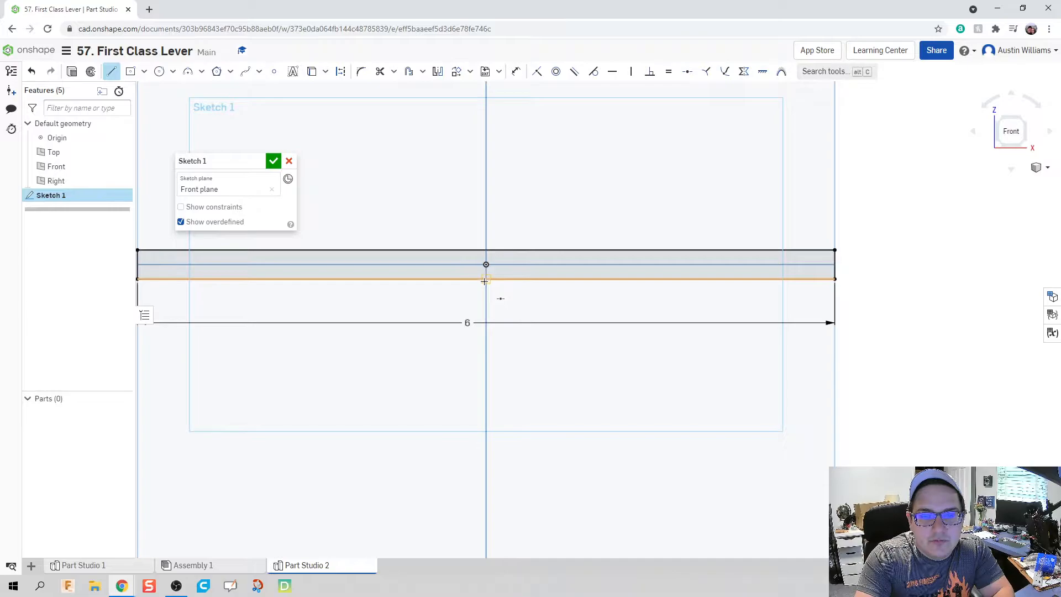
Draw a triangular fulcrum below the beam's middle with a 1.5 in base
drag(486, 279, 417, 420)
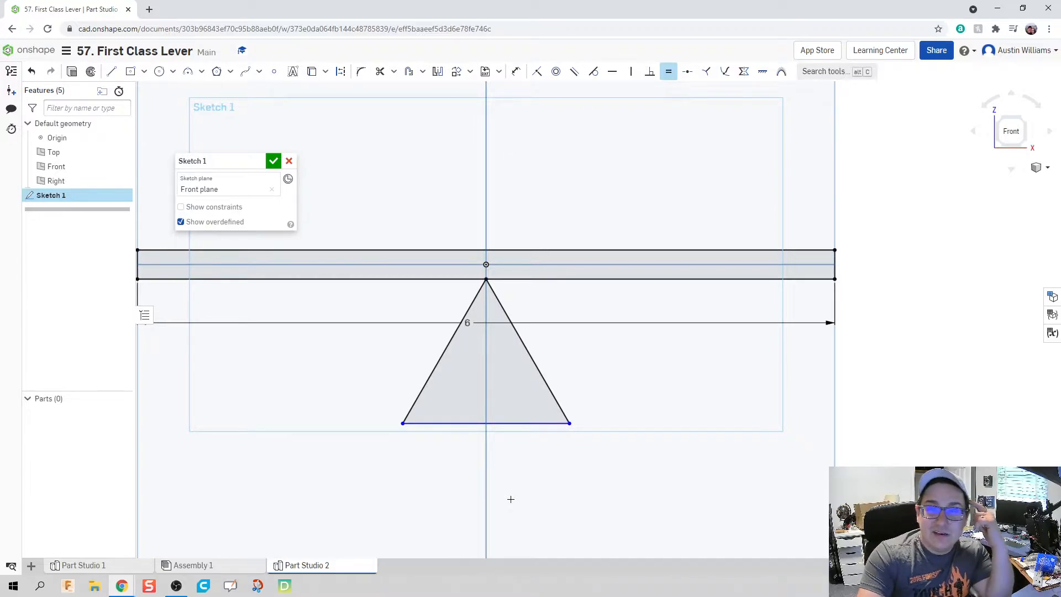
mouse_move(466, 470)
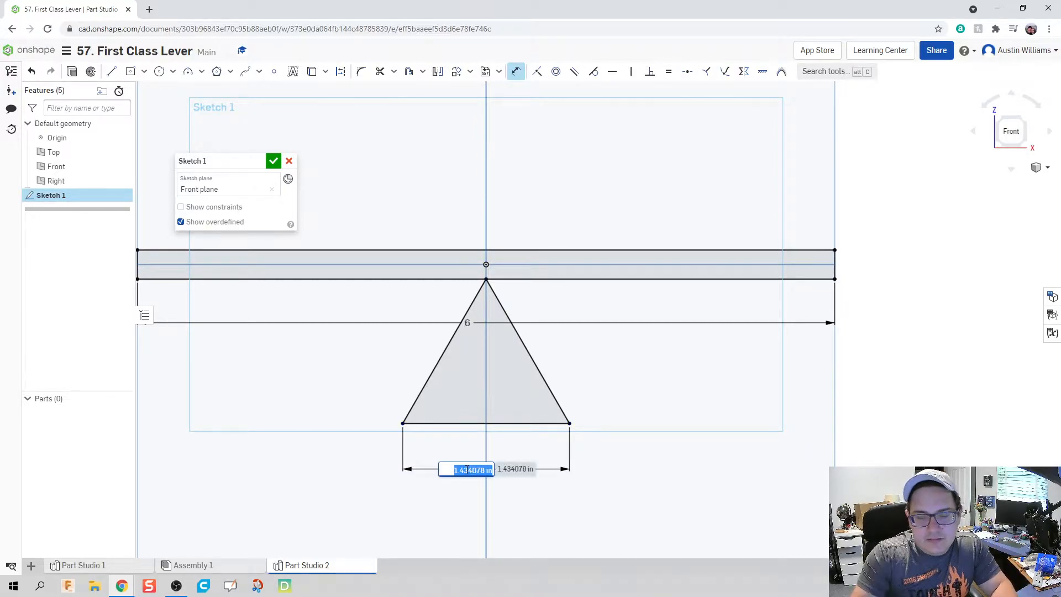
text(1.5)
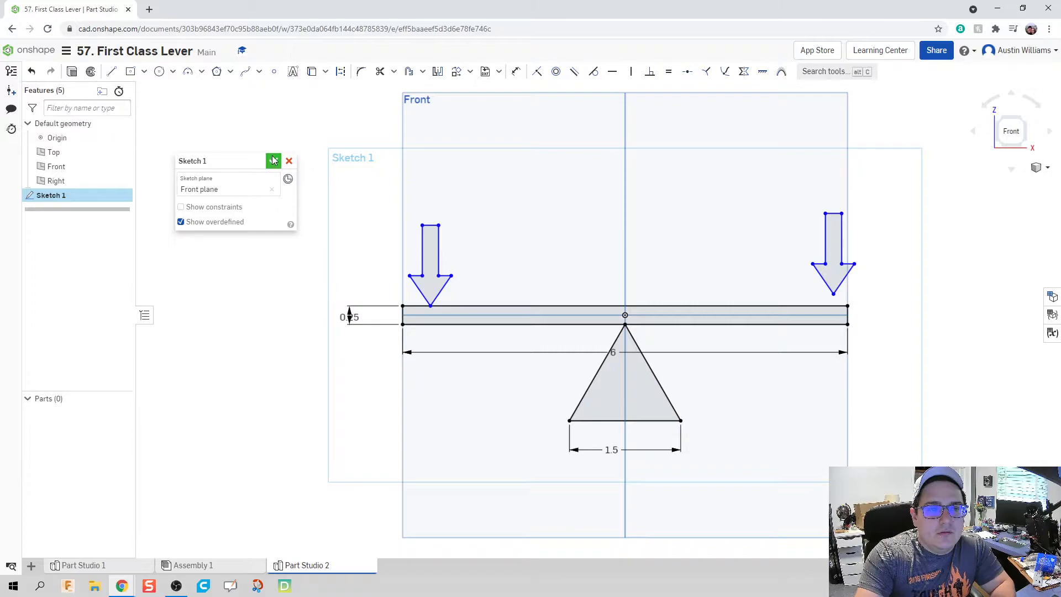
Finish the sketch and extrude the beam, fulcrum and two arrows 1 in deep
click(273, 161)
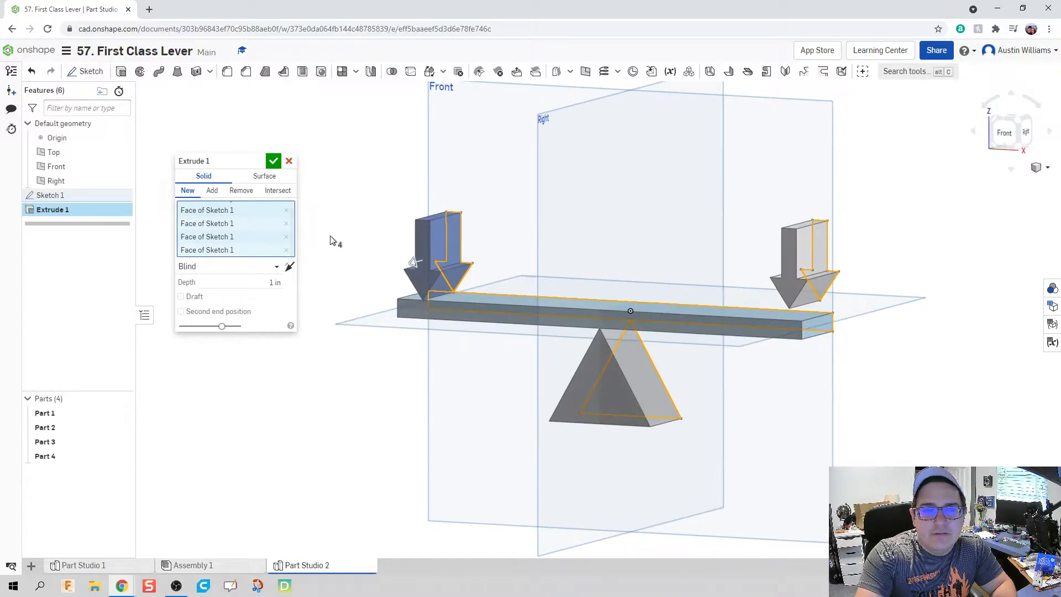
click(273, 161)
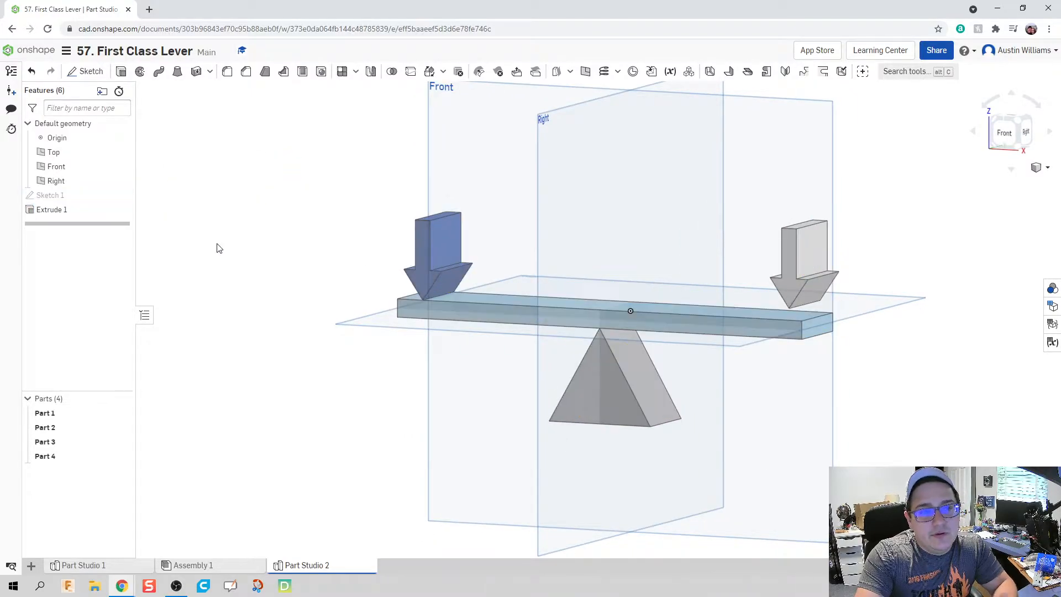
Rename the triangular part to Fulcrum and the beam part to Beam
click(45, 428)
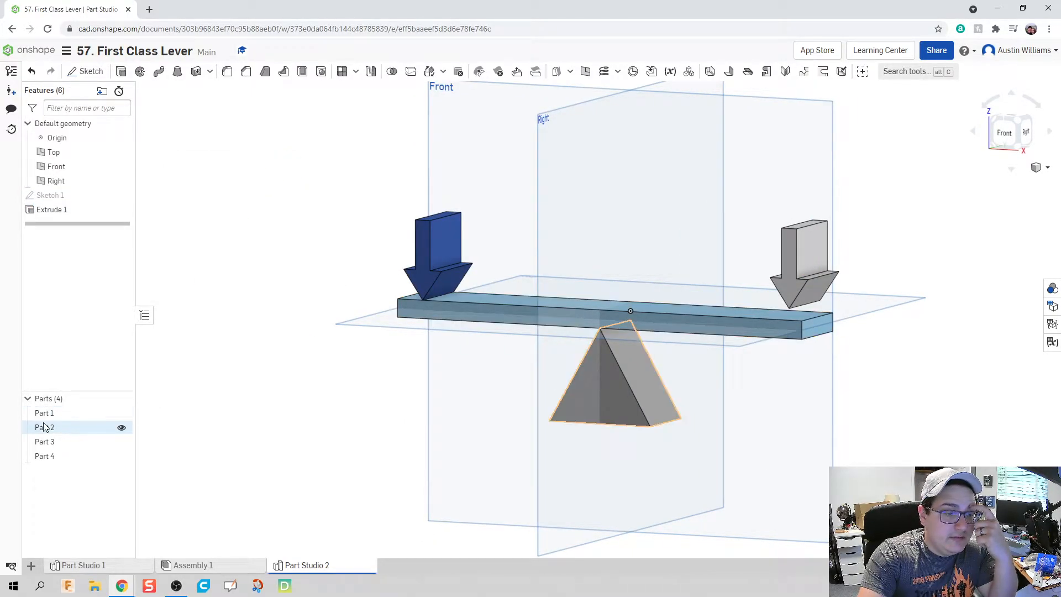
right_click(44, 427)
text(Ful)
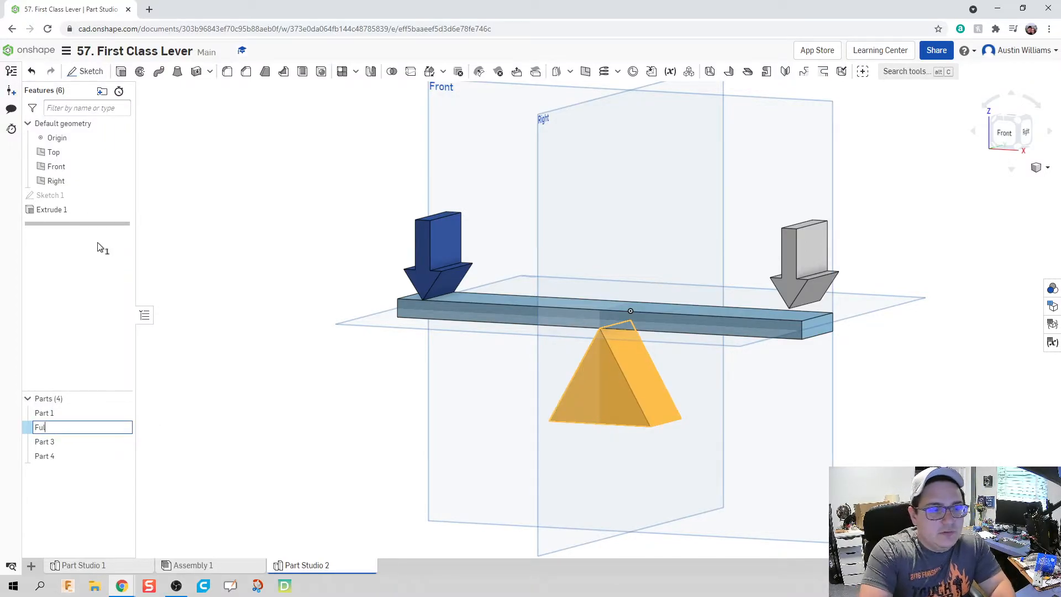
key(Enter)
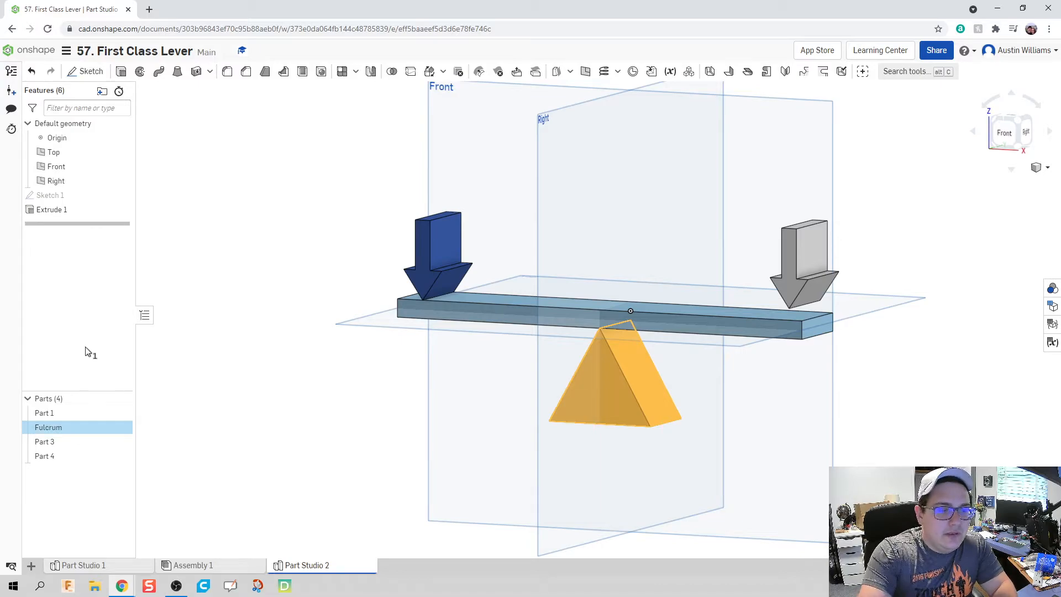
right_click(44, 413)
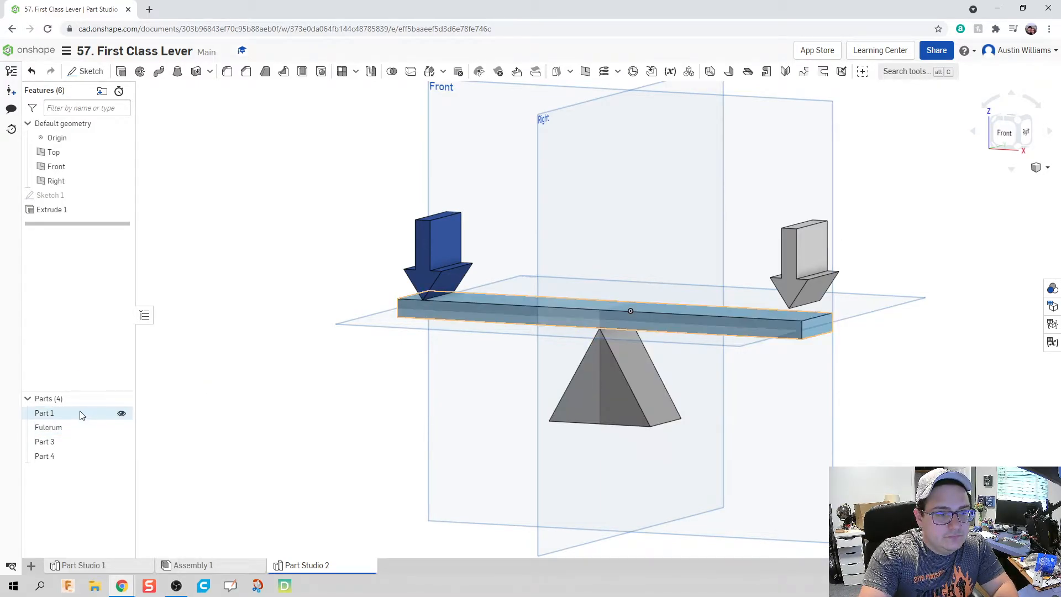
text(Beam)
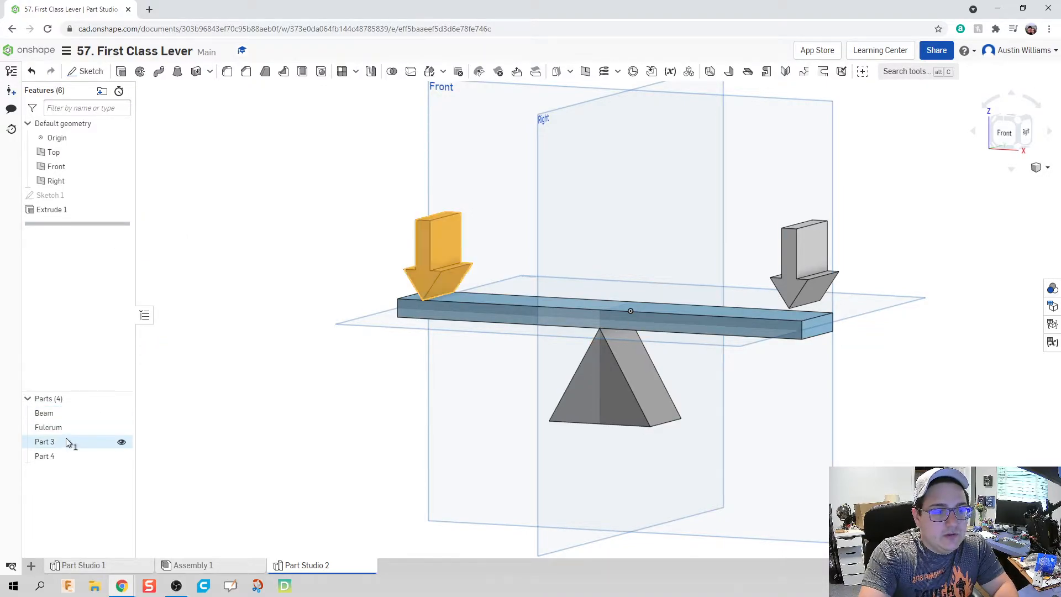
Rename the blue arrow to Effort and name the grey arrow Resistance
right_click(45, 442)
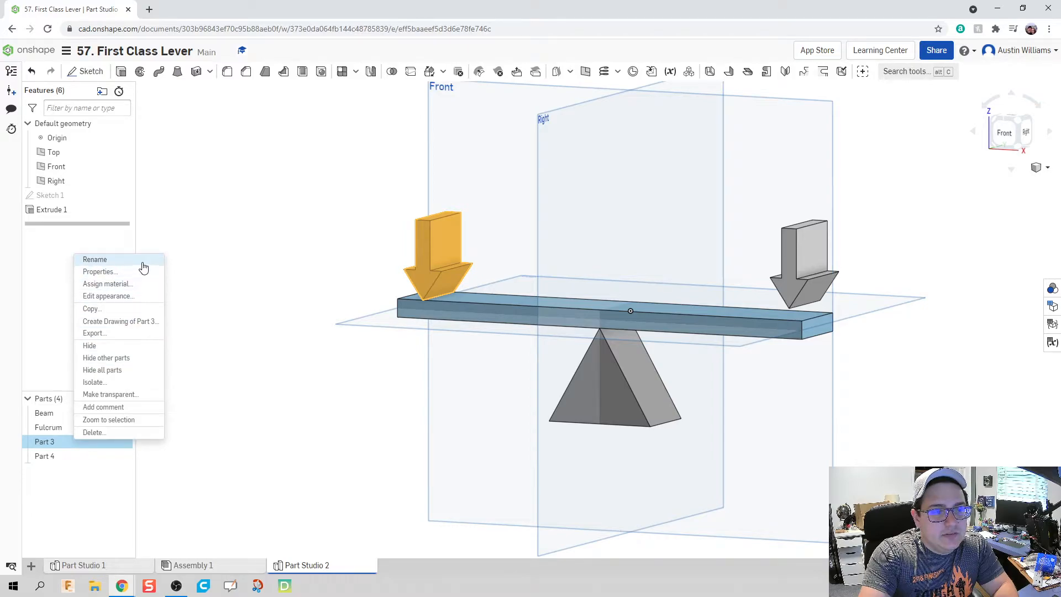
click(95, 259)
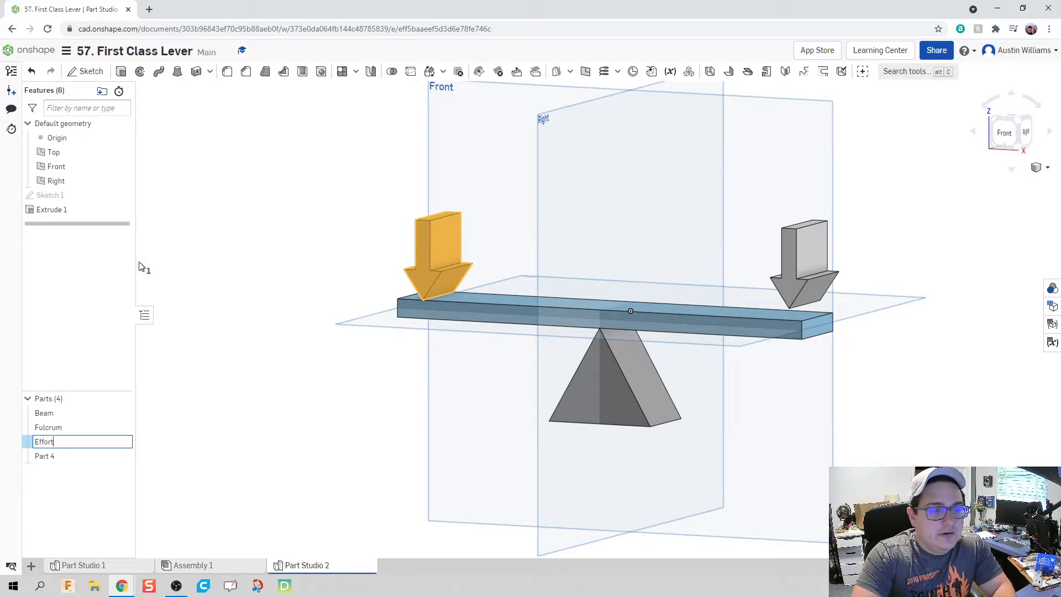
right_click(44, 442)
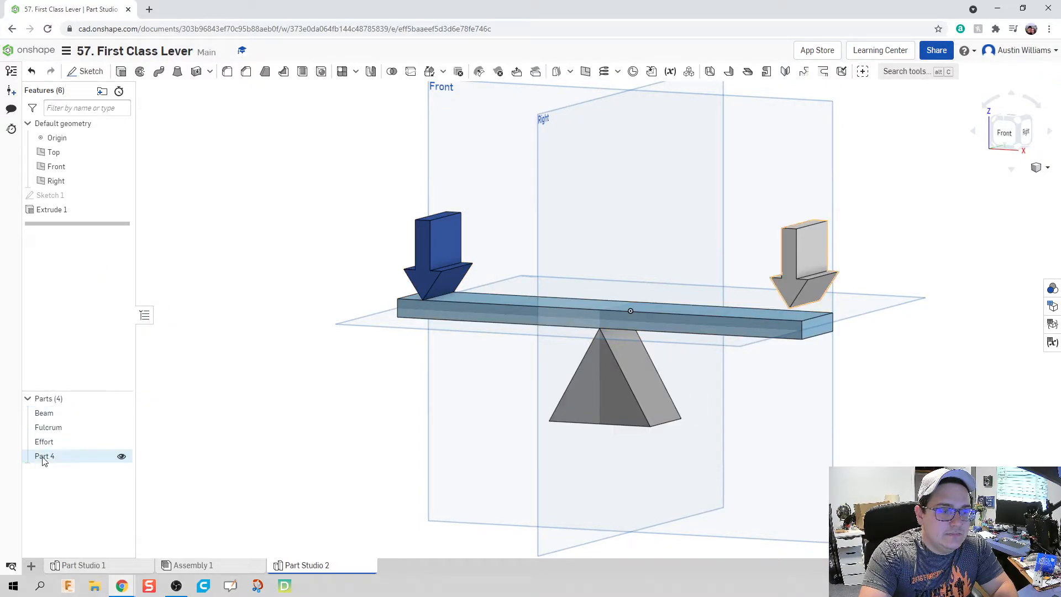
text(Res)
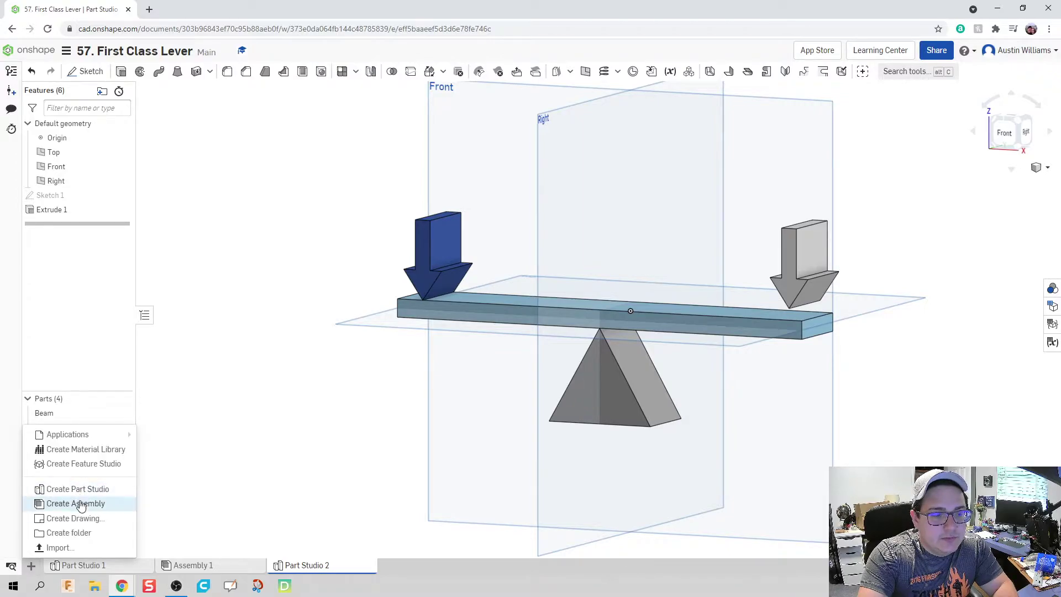
Create a new assembly and insert all four parts from Part Studio 2
click(75, 503)
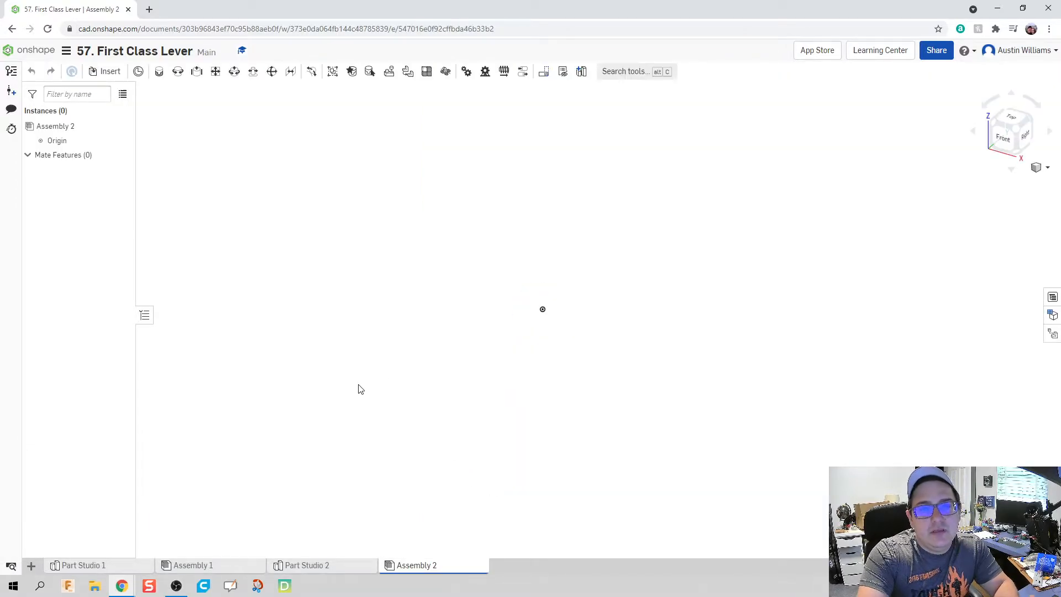
click(110, 71)
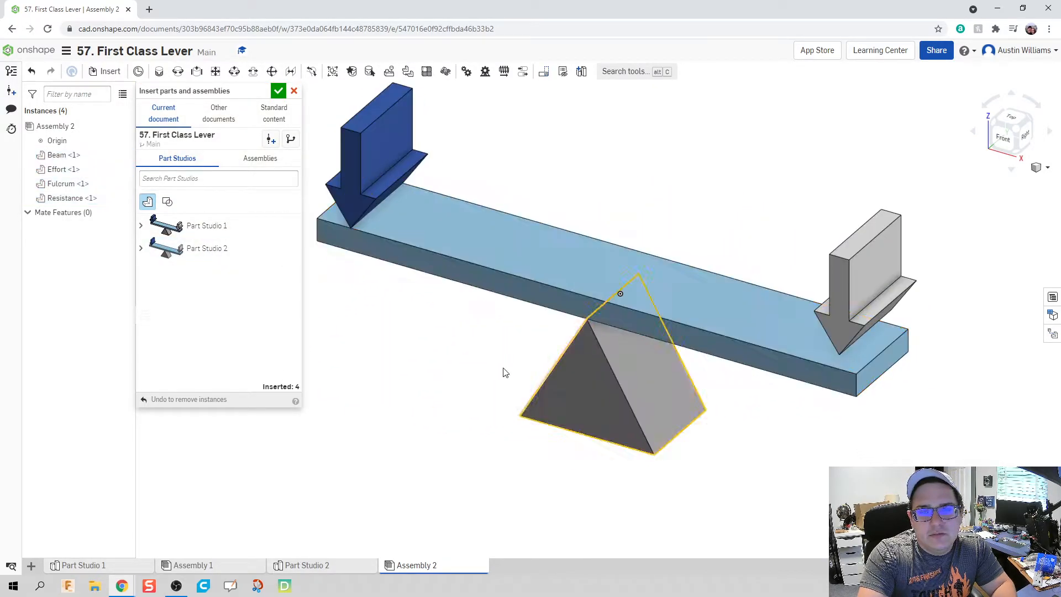
click(278, 90)
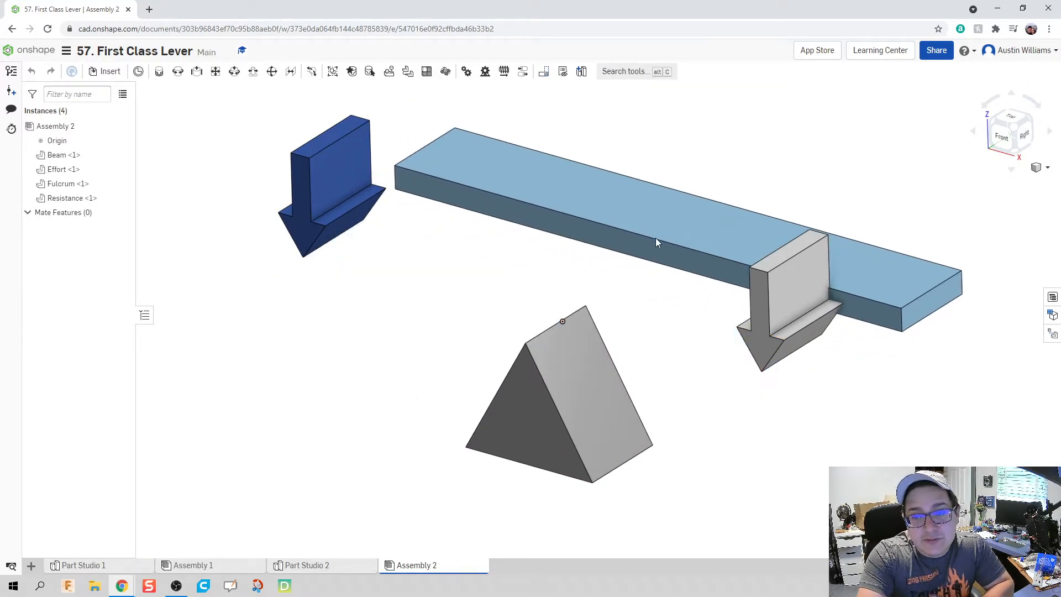
Anchor the Fulcrum <1> instance in place with Fix
click(526, 419)
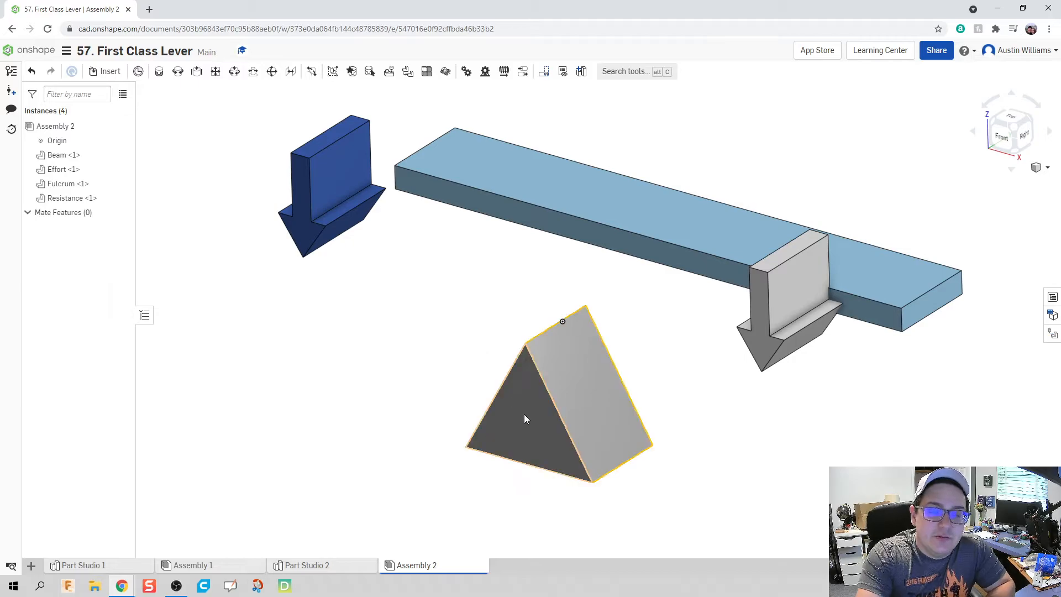
click(527, 418)
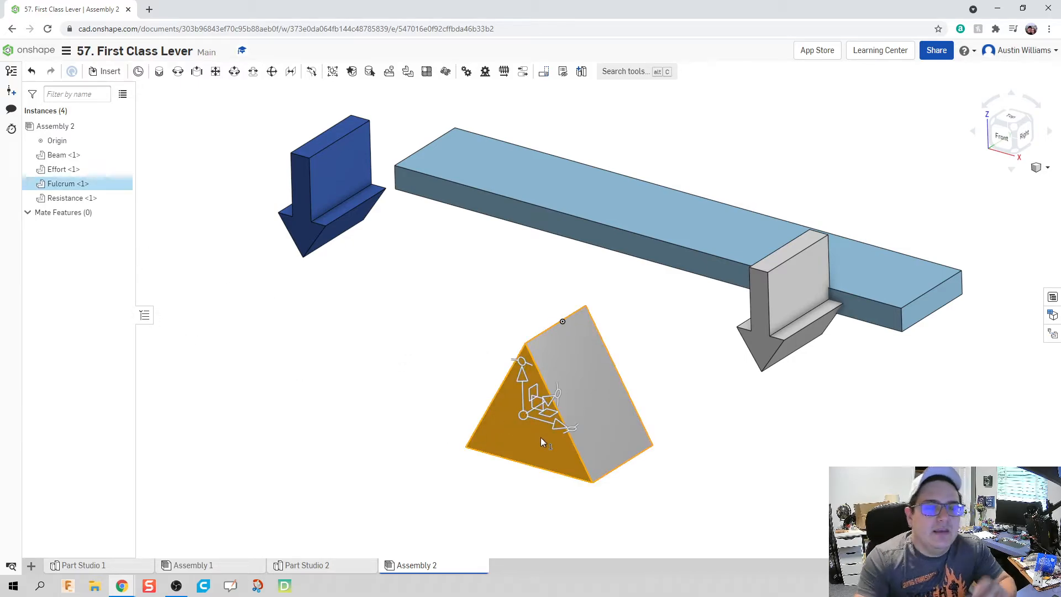
mouse_move(536, 459)
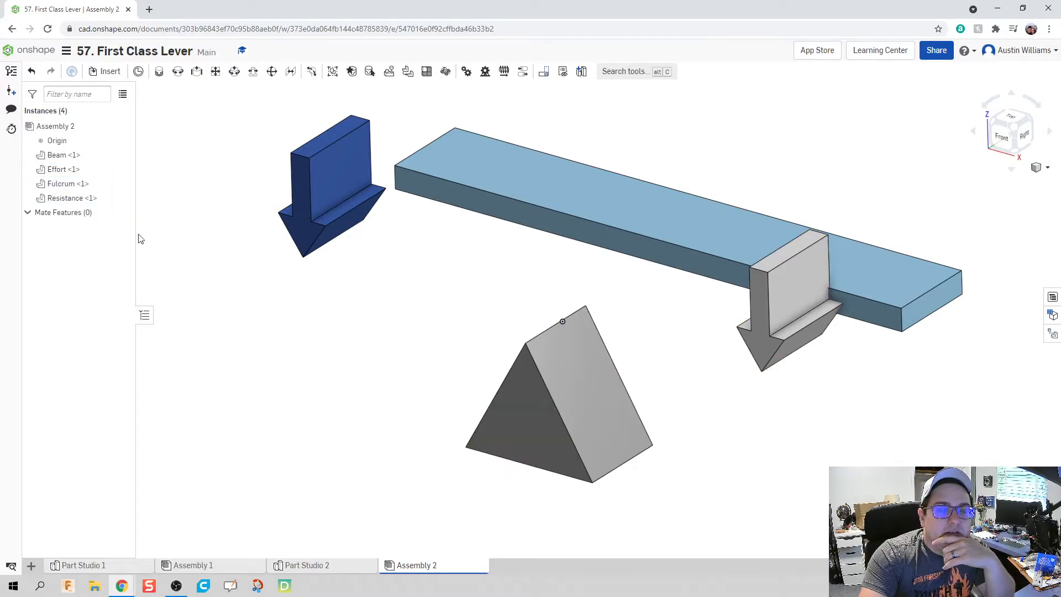
click(68, 183)
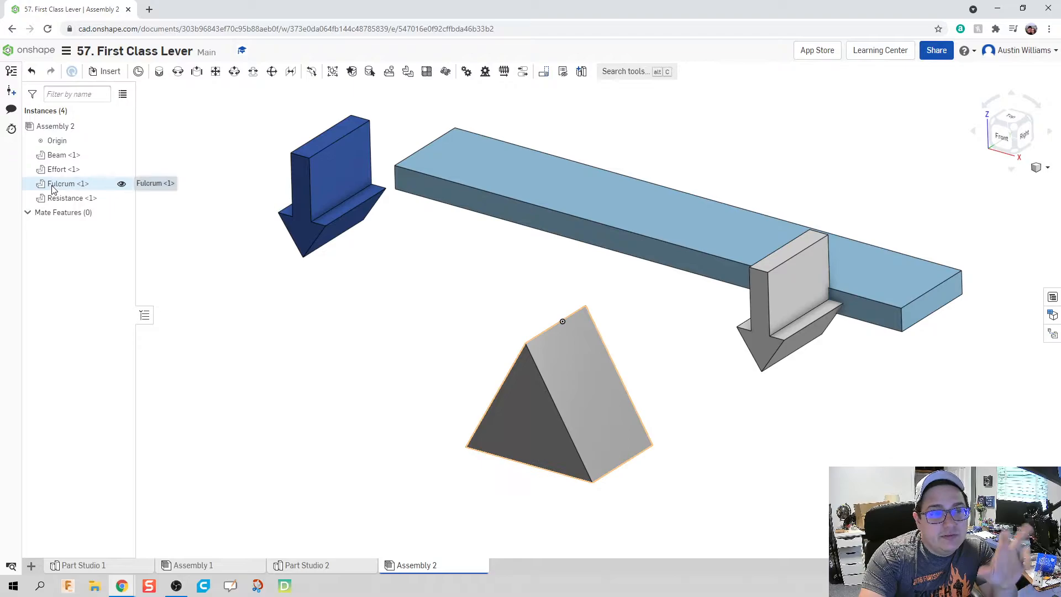
right_click(66, 183)
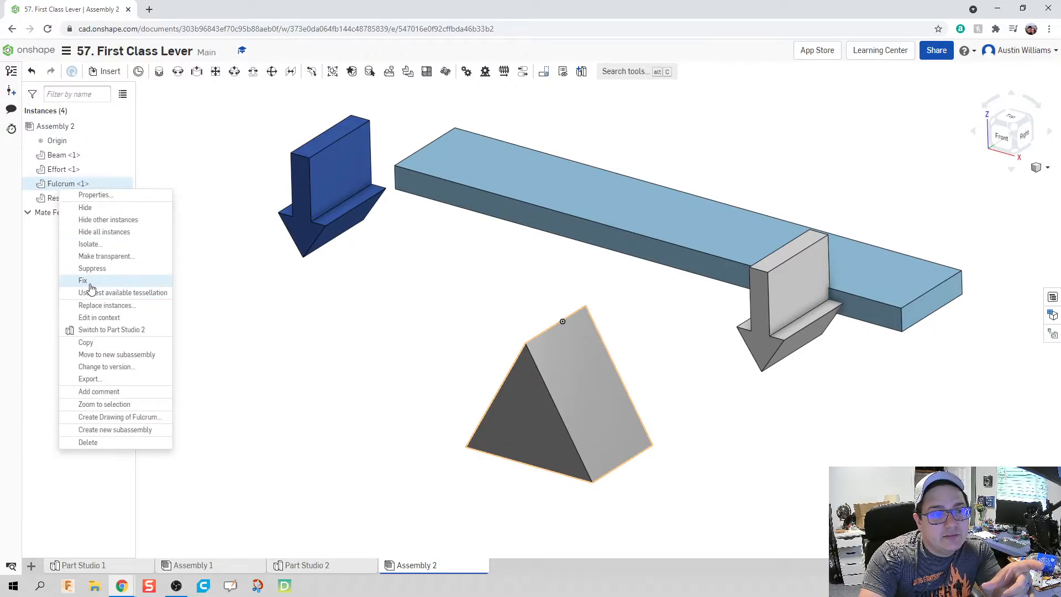
click(83, 280)
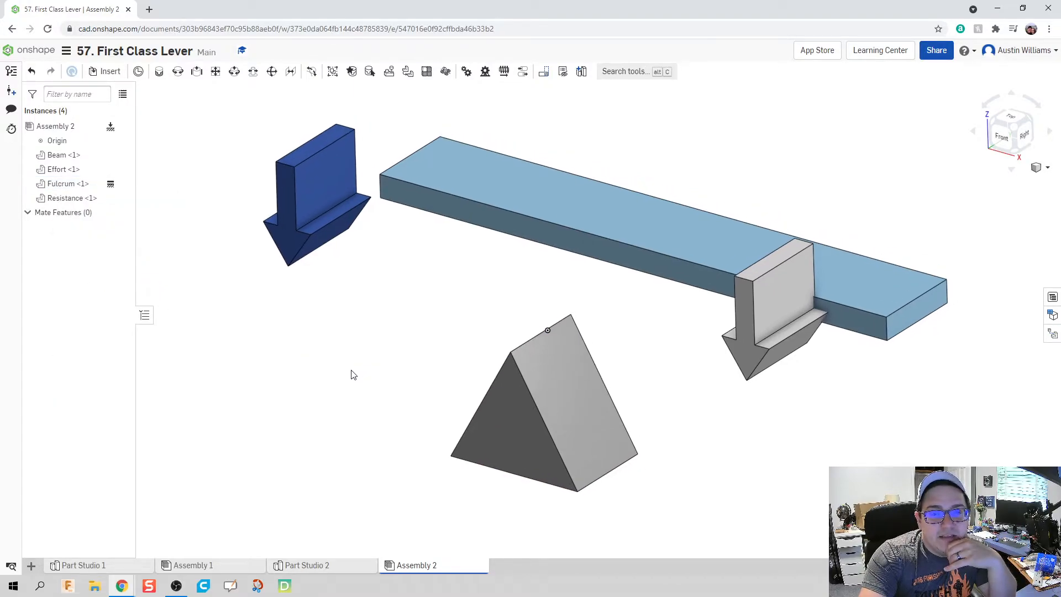
mouse_move(355, 361)
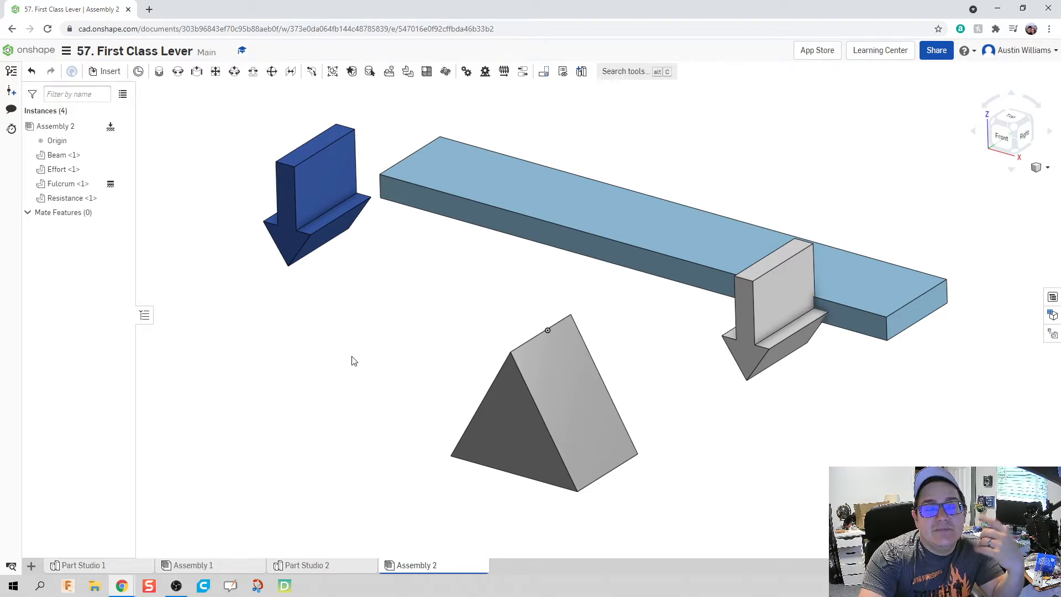
mouse_move(353, 342)
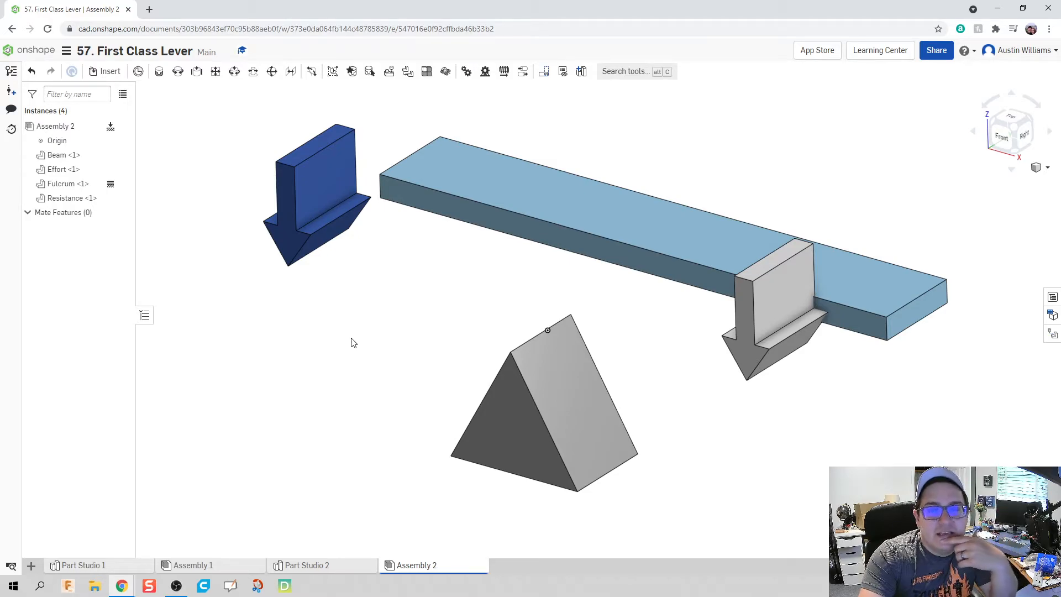
mouse_move(177, 72)
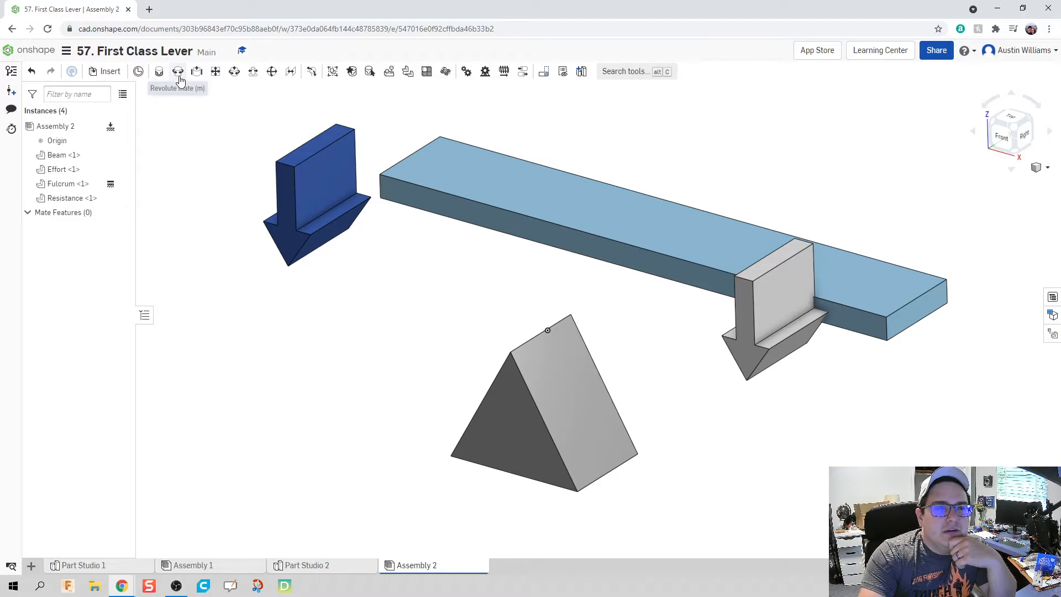
Add a Beam–Fulcrum revolute mate with rotation limits from -60 to 60 degrees
click(178, 72)
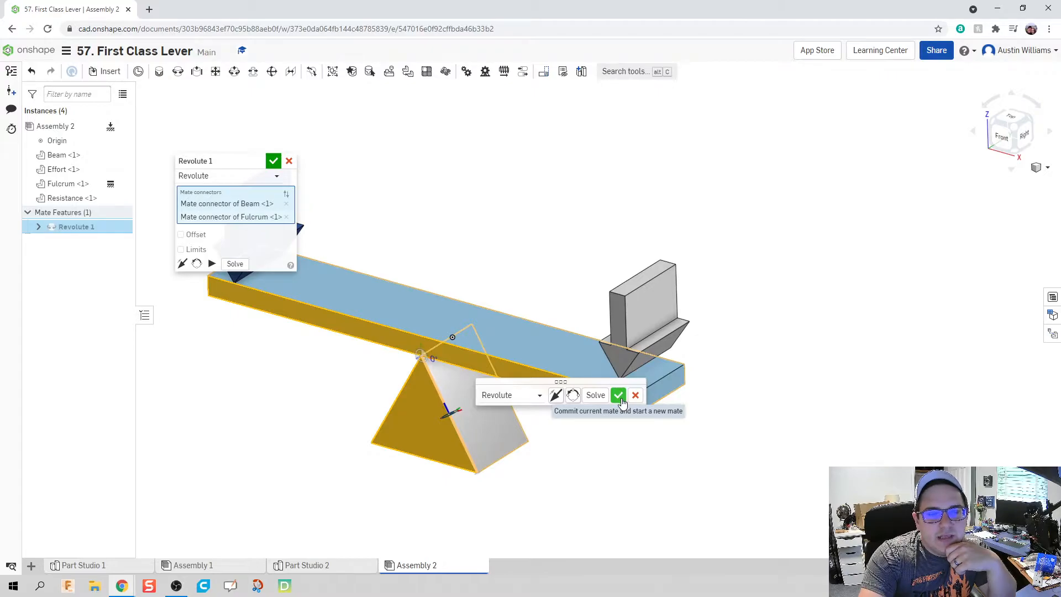
click(181, 249)
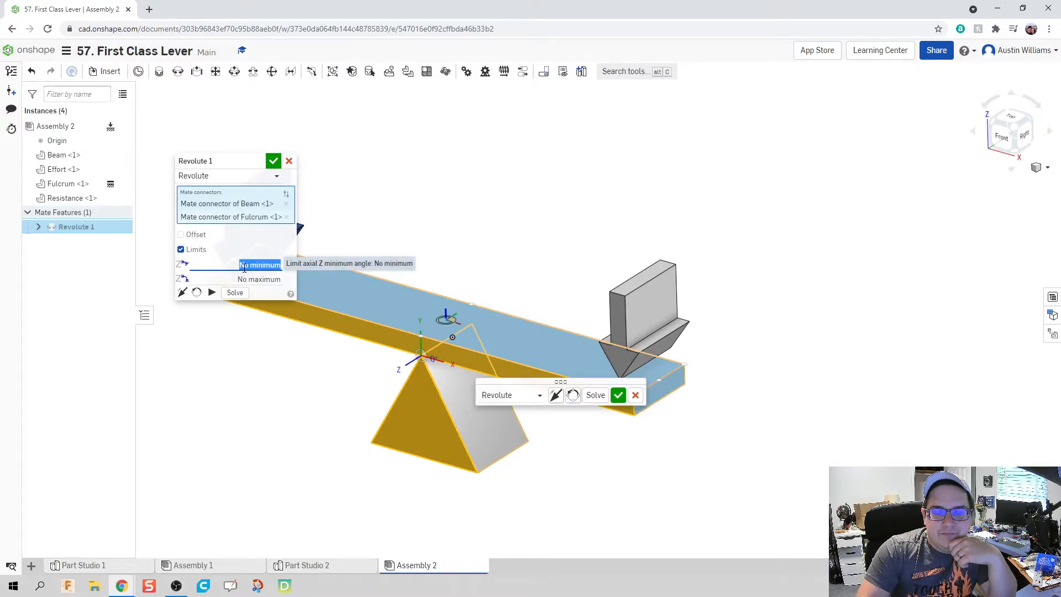
text(-60 deg)
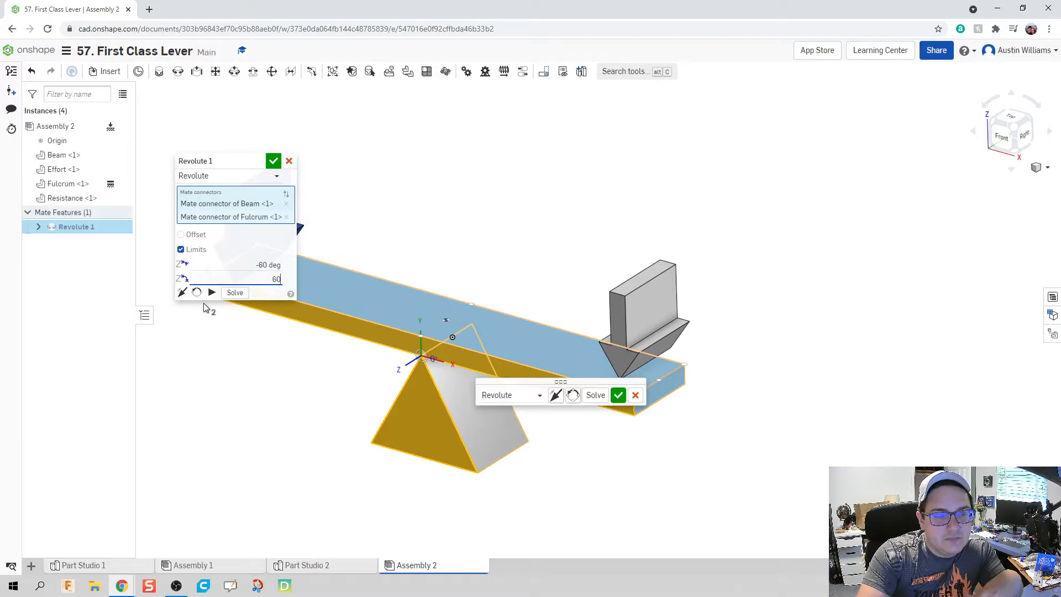
click(211, 293)
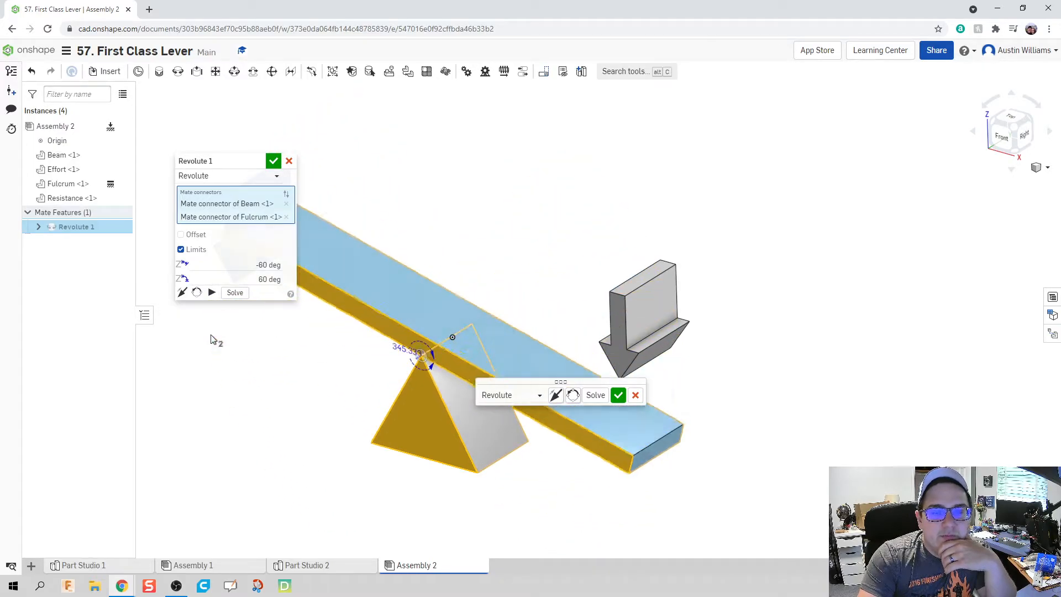
click(619, 395)
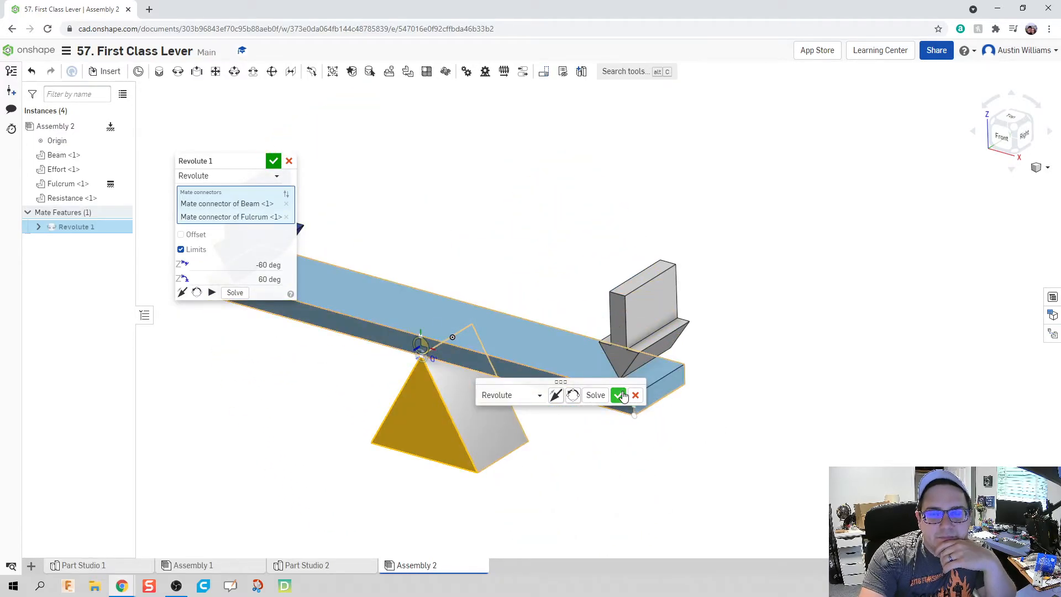
click(619, 395)
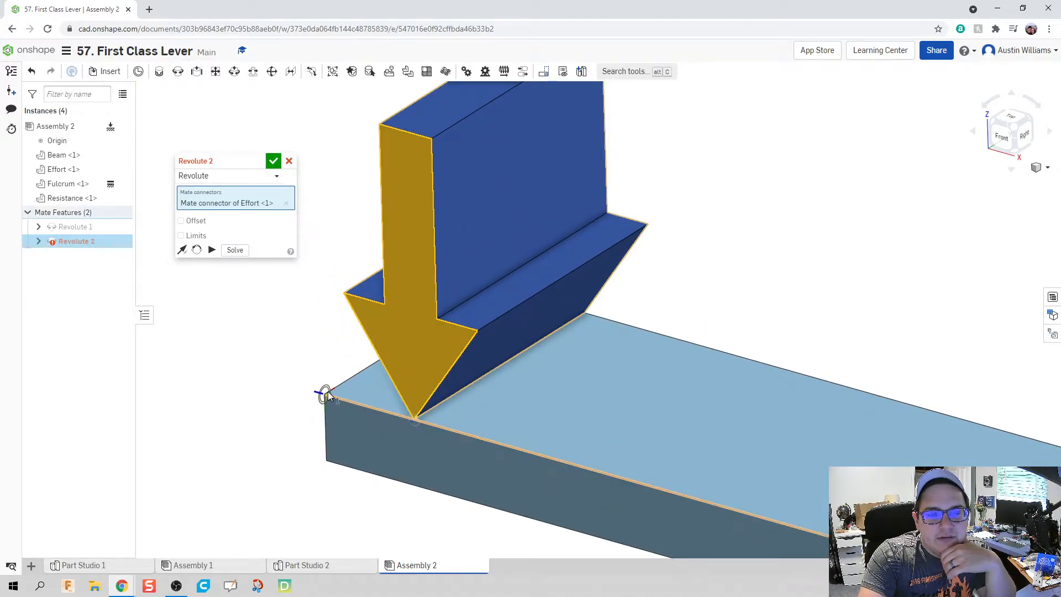
Pin the Effort and Resistance arrow tips to the beam with revolute mates, cancelling the extra fourth
click(325, 394)
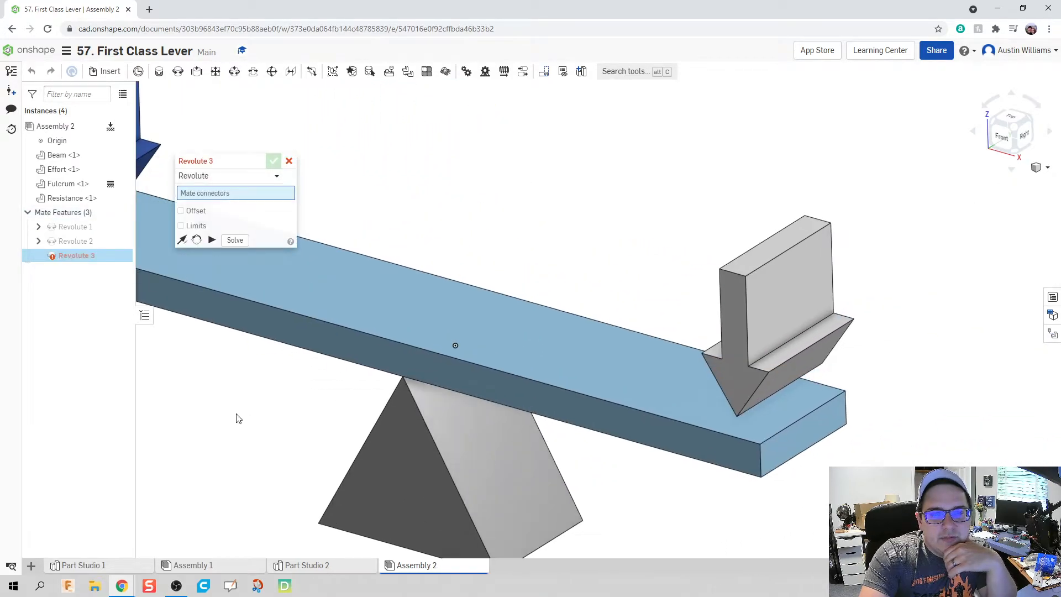
click(734, 422)
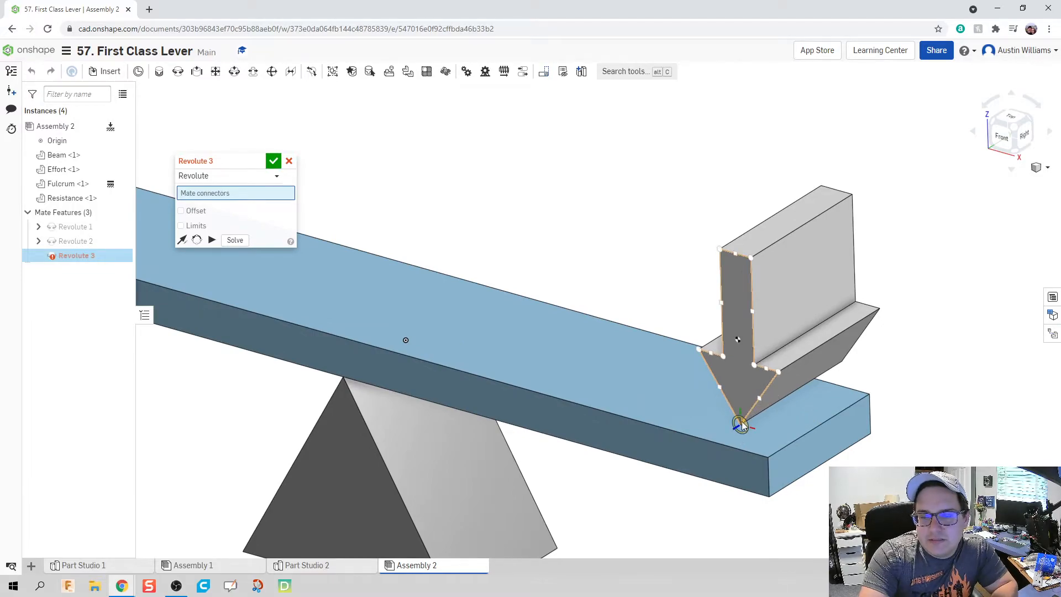
click(738, 423)
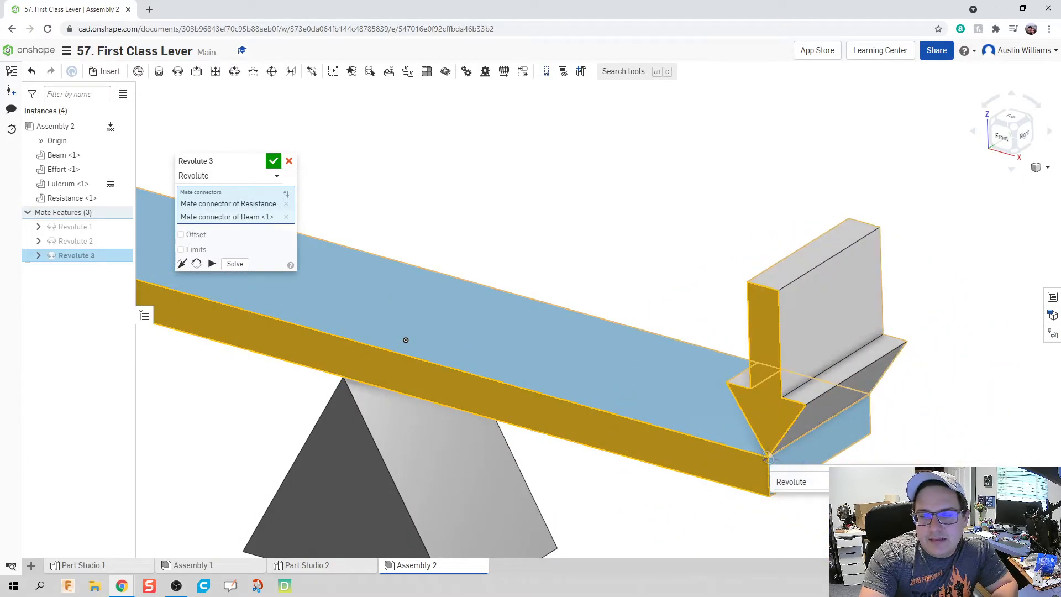
click(273, 160)
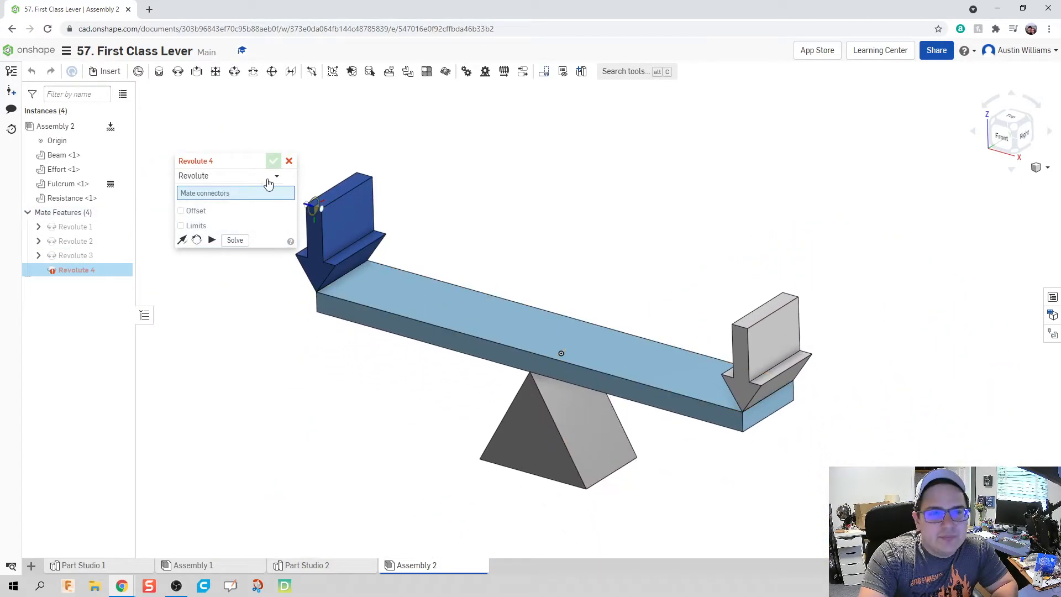
click(289, 160)
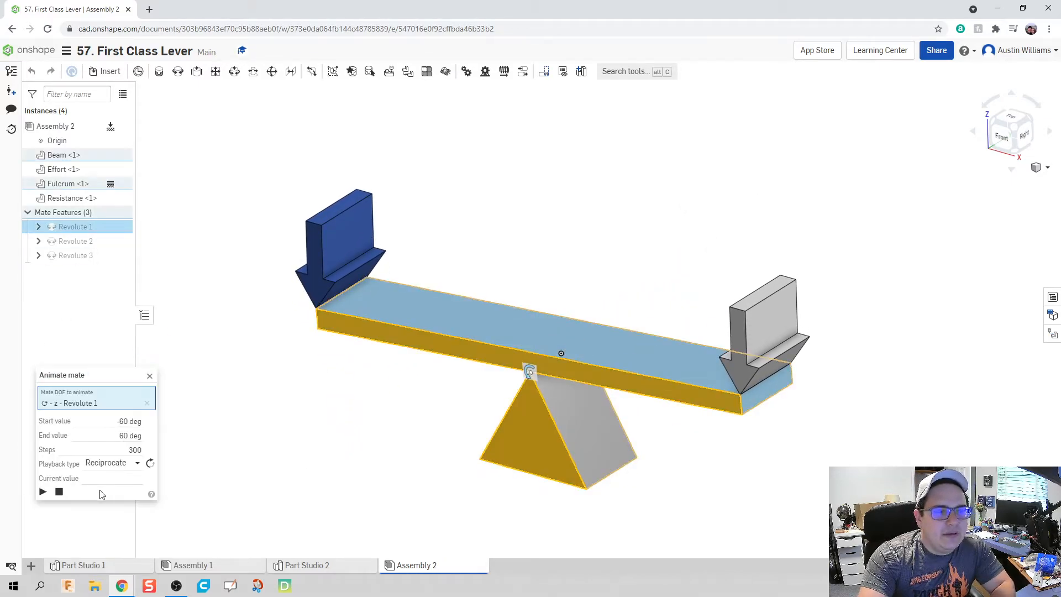
Play the beam's ±60° rocking animation on Revolute 1, then close it
click(42, 492)
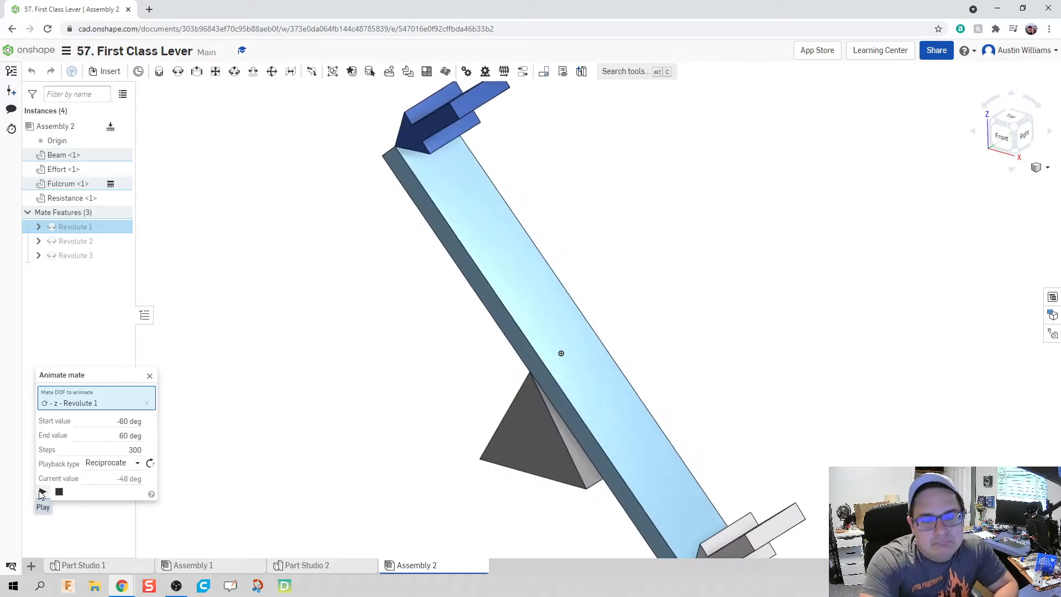
click(42, 492)
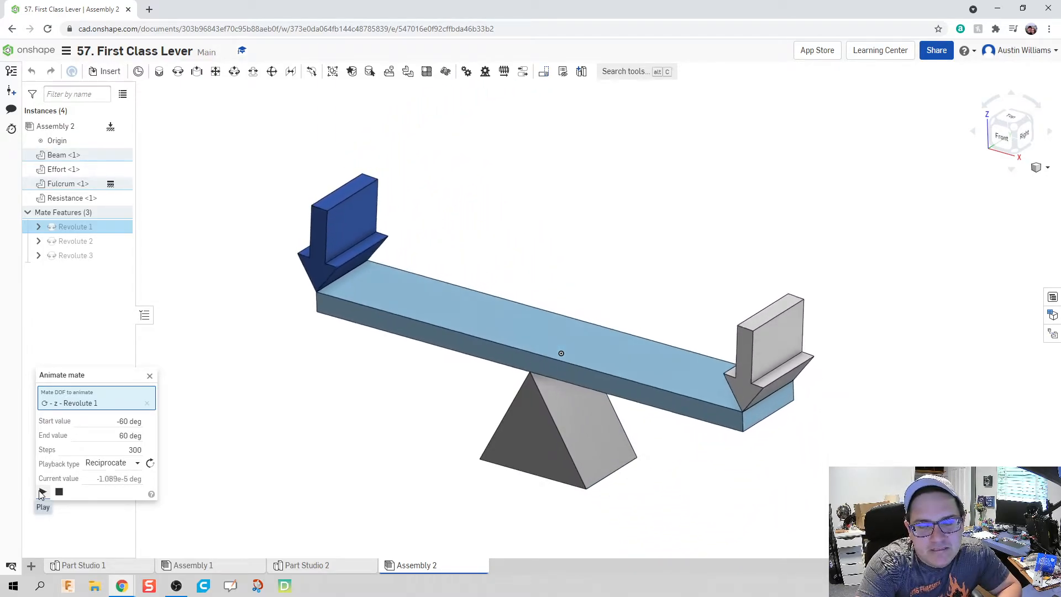
click(42, 492)
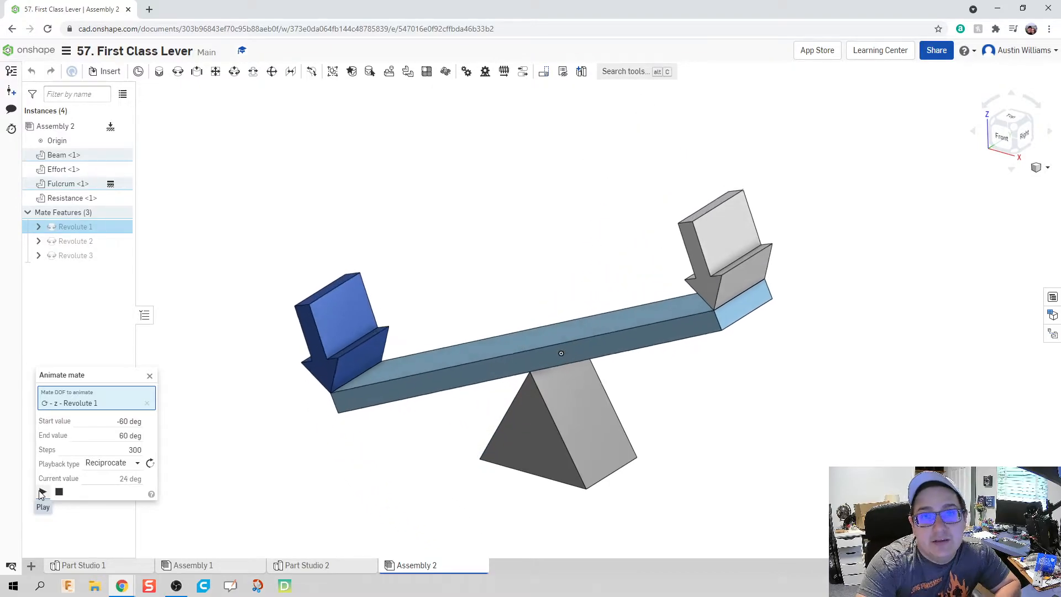
click(42, 492)
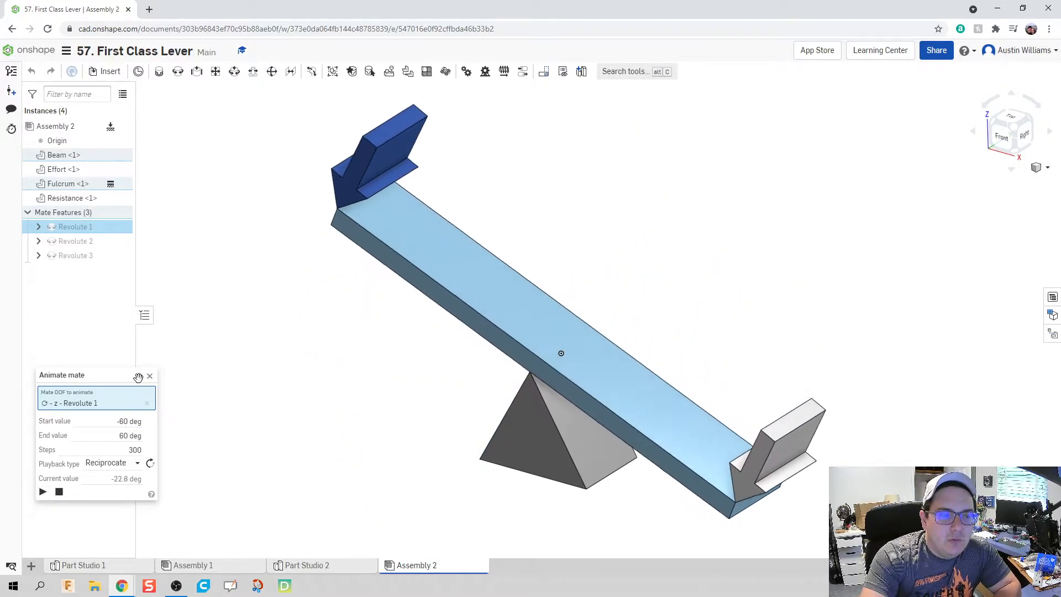
Animate the Effort arrow's Revolute 2 mate and play its rotation
right_click(75, 241)
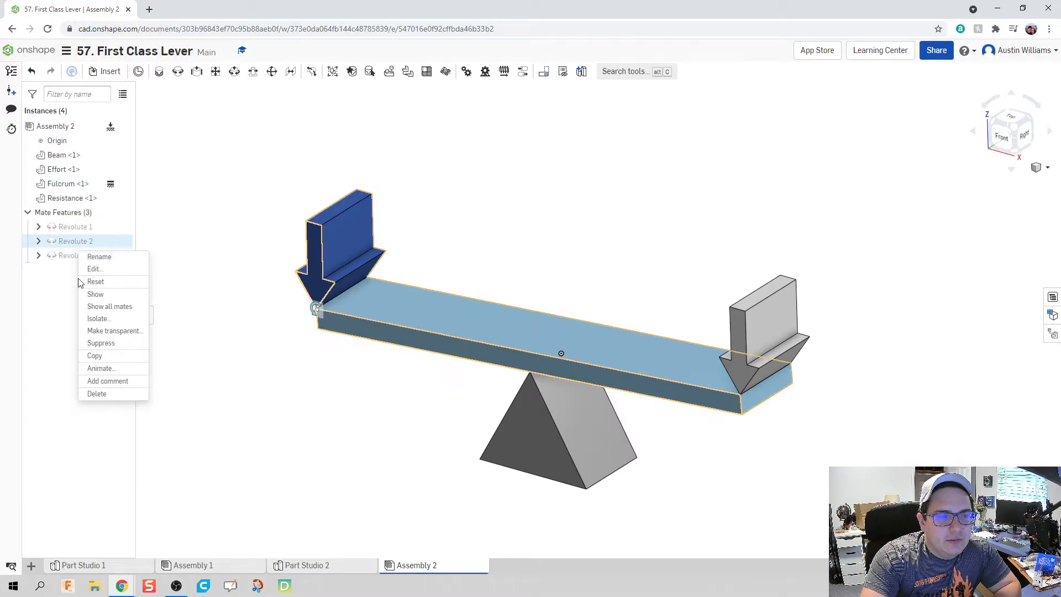
click(102, 368)
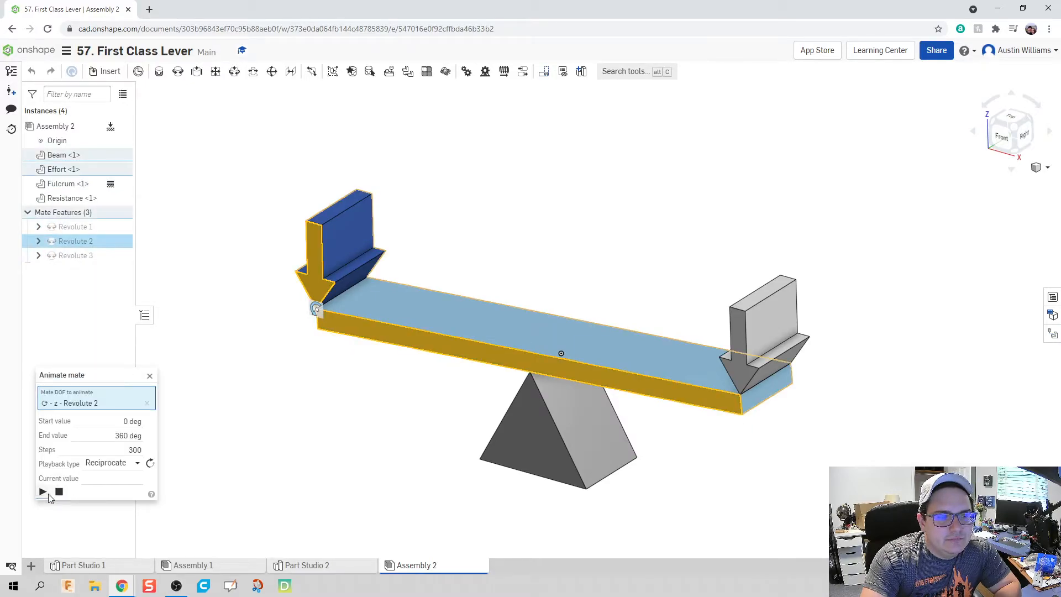
click(42, 491)
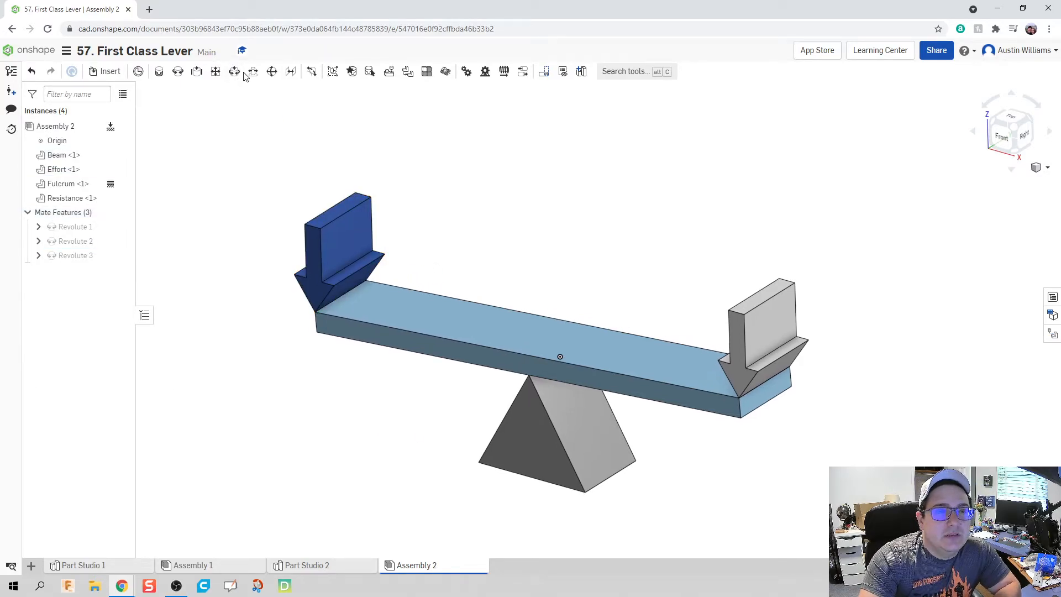
Add Parallel 1 and Parallel 2 mates on the effort and resistance arrows' top edges
click(290, 70)
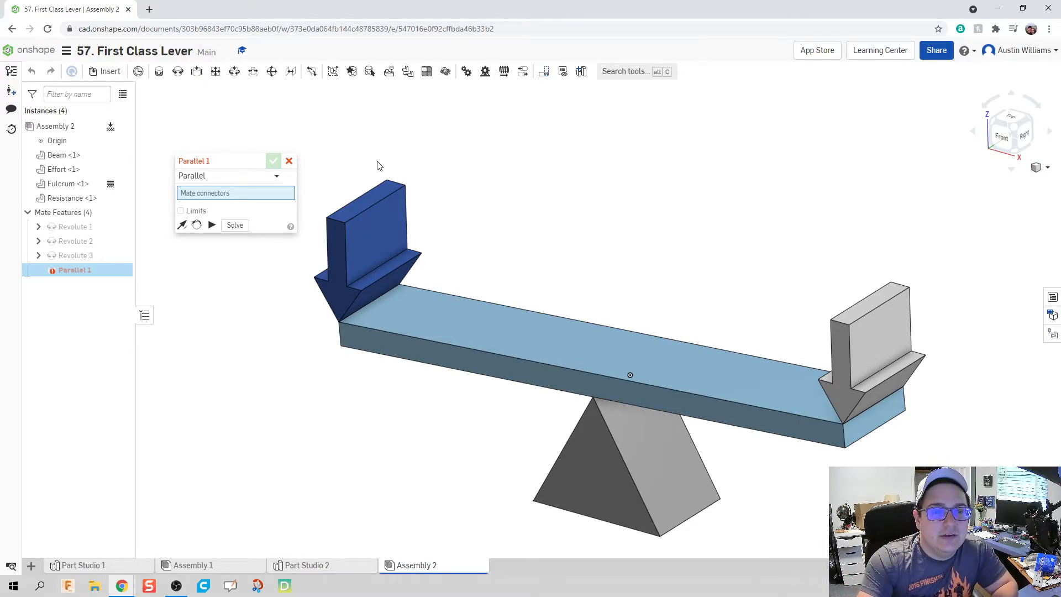
click(369, 205)
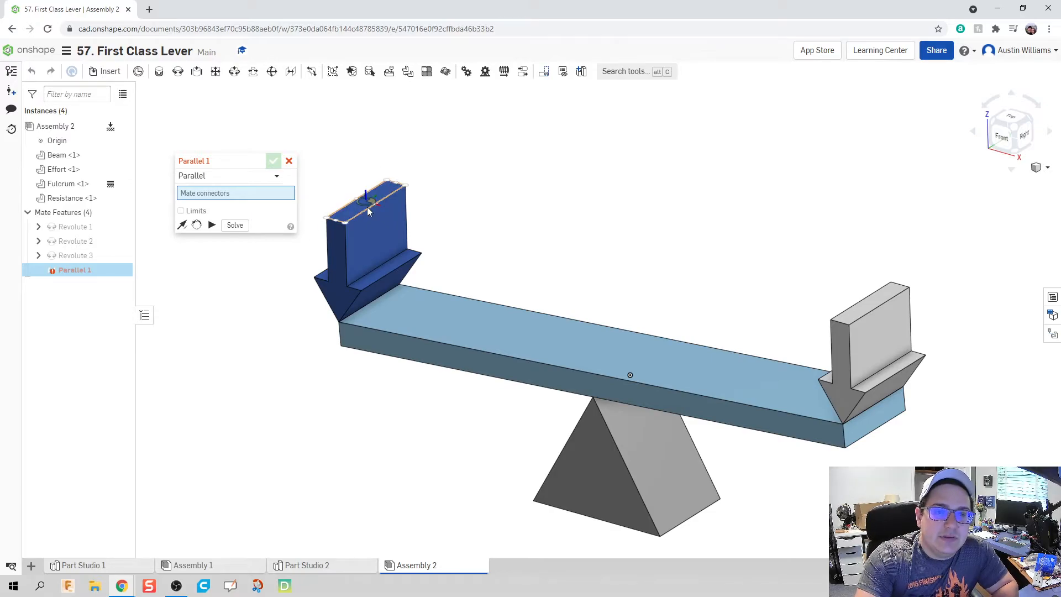
click(367, 200)
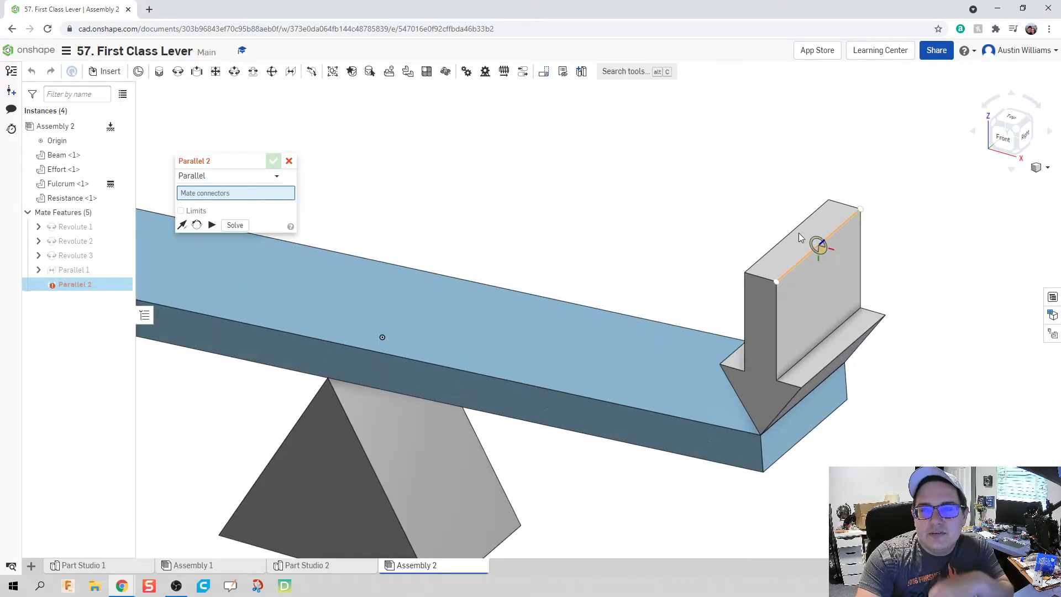
click(819, 246)
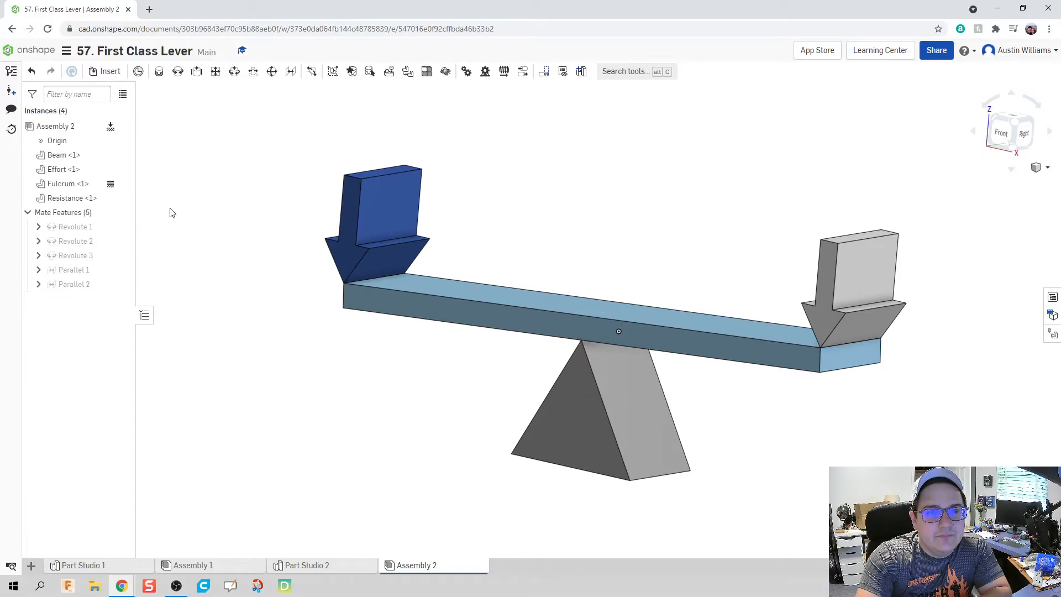
Play the Revolute 1 animation from -60° to 60°, then close the Animate panel
right_click(75, 227)
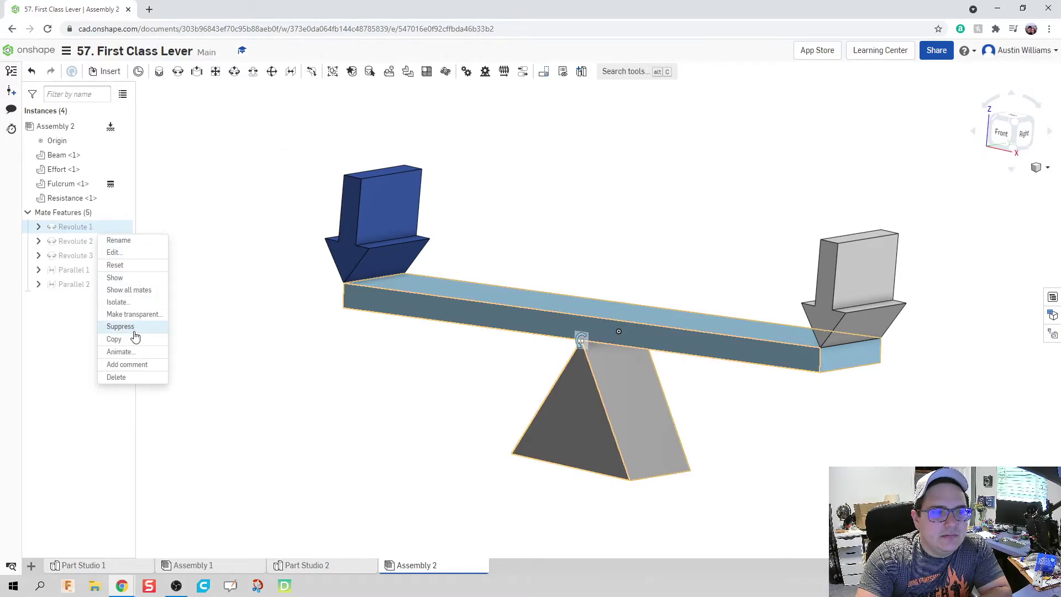
click(120, 351)
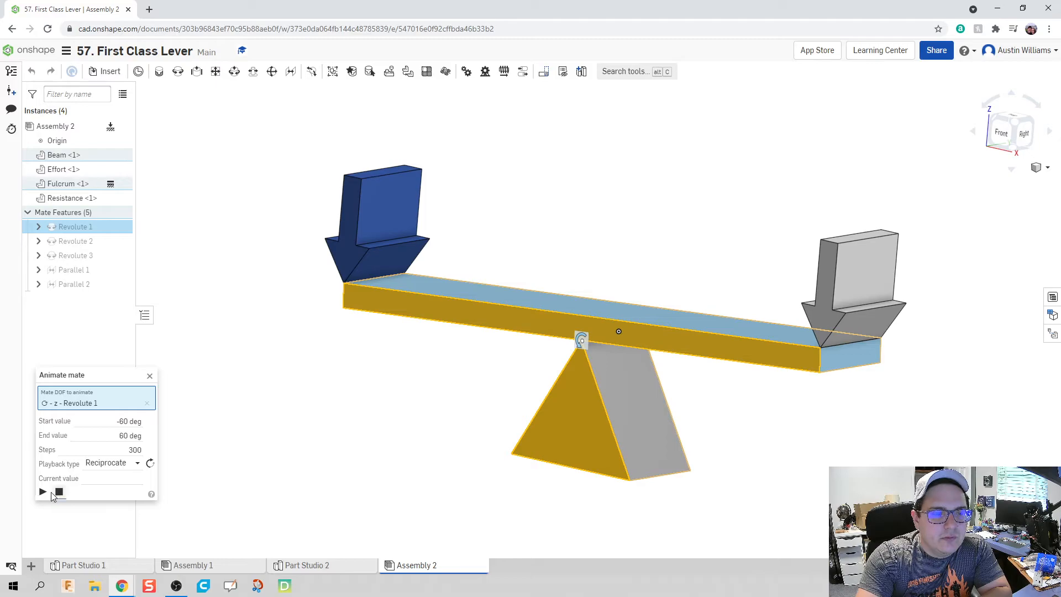
click(42, 492)
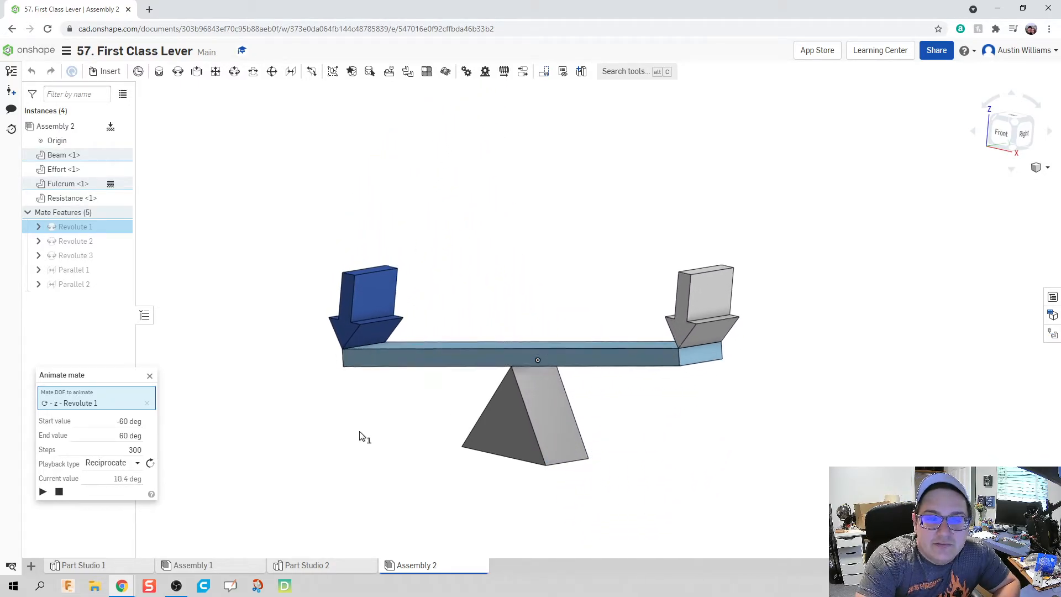
click(42, 491)
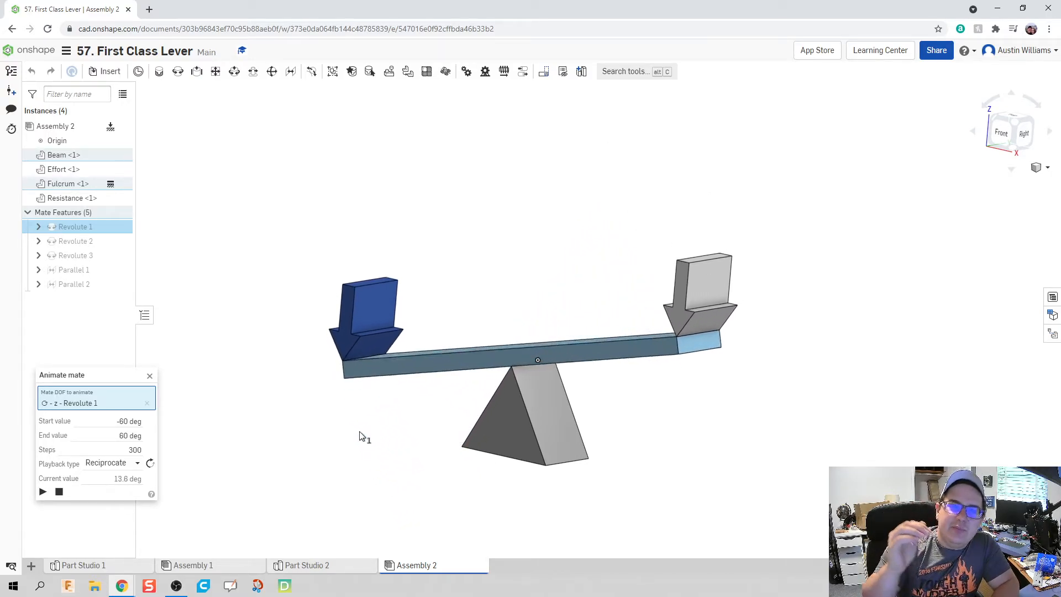
click(42, 492)
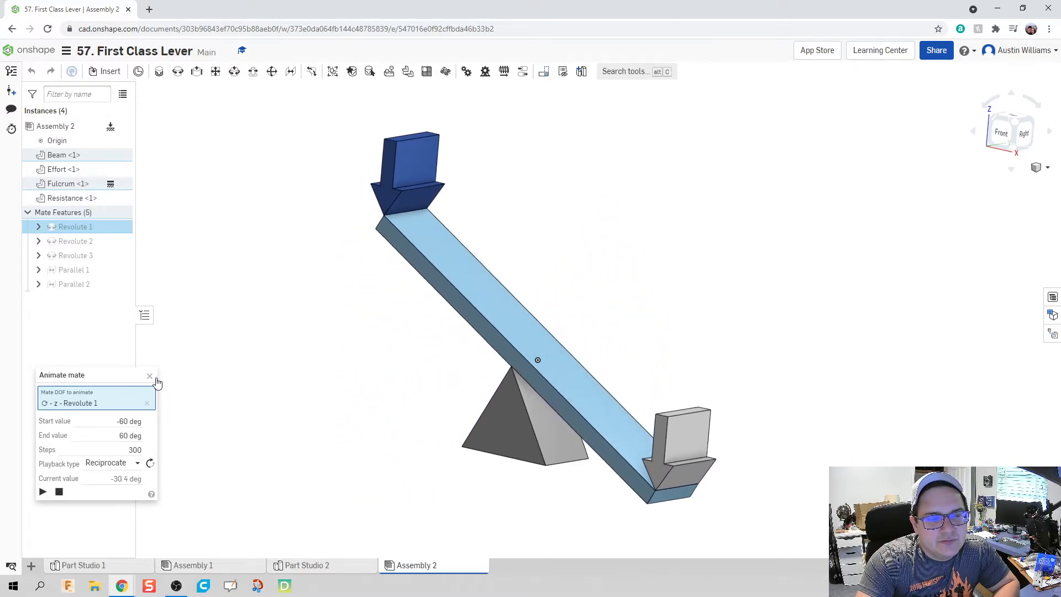
click(149, 376)
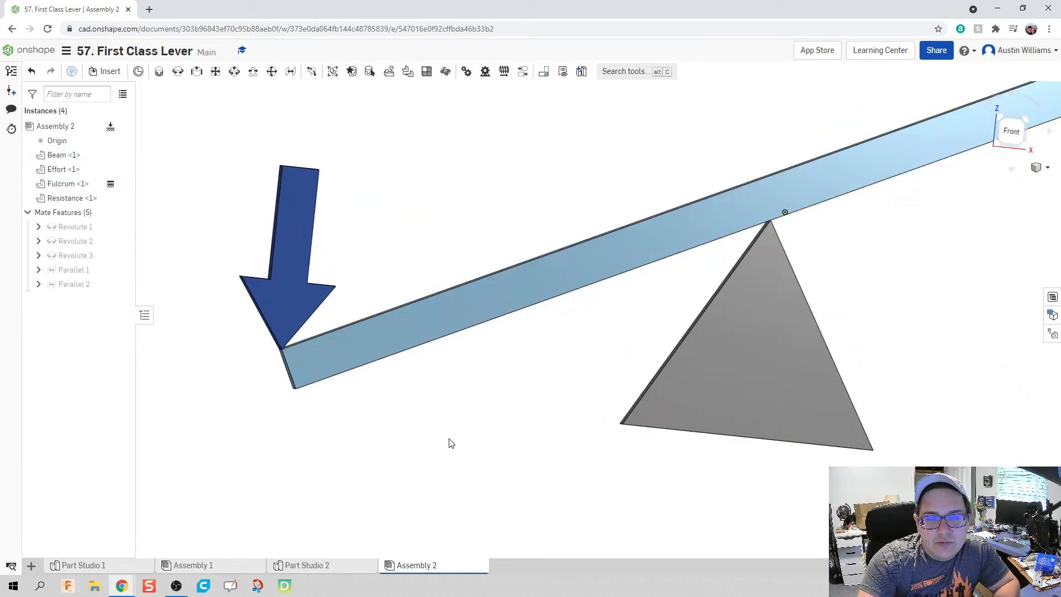
mouse_move(75, 227)
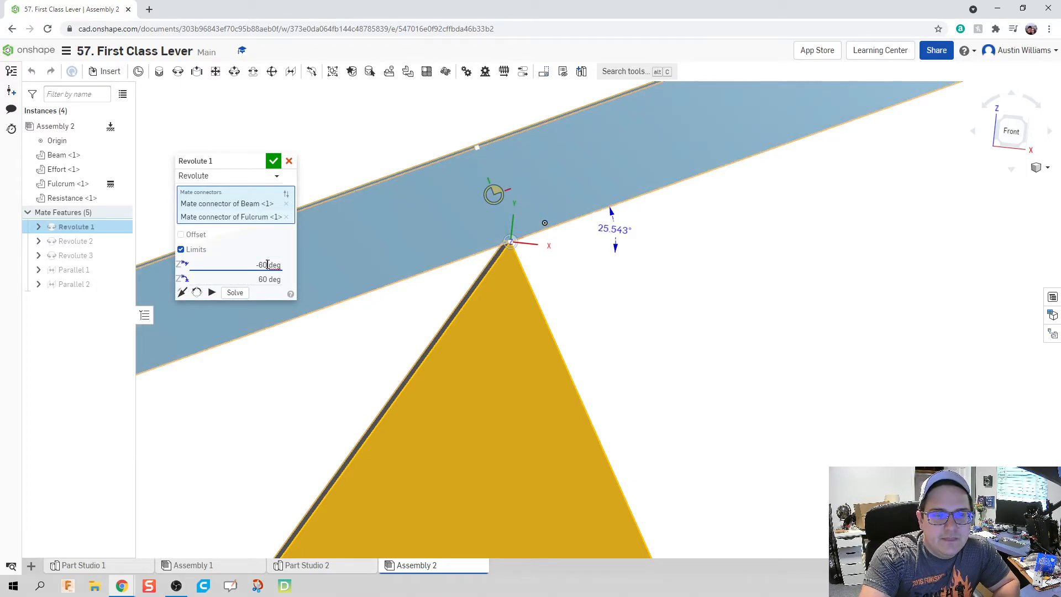
Set Revolute 1 rotation limits to -25° and 25° and confirm
text(-25)
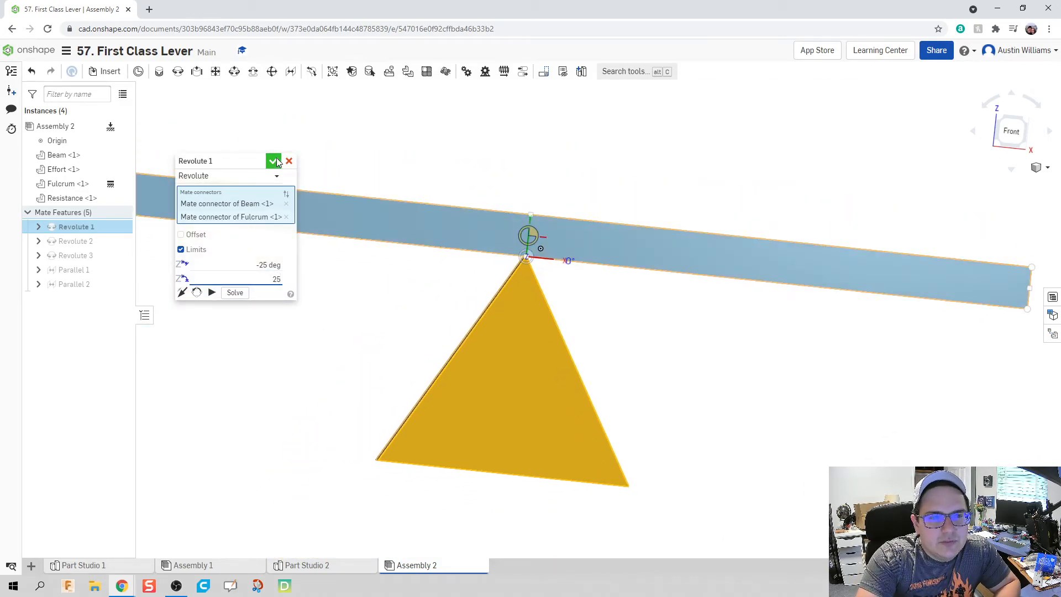
click(274, 161)
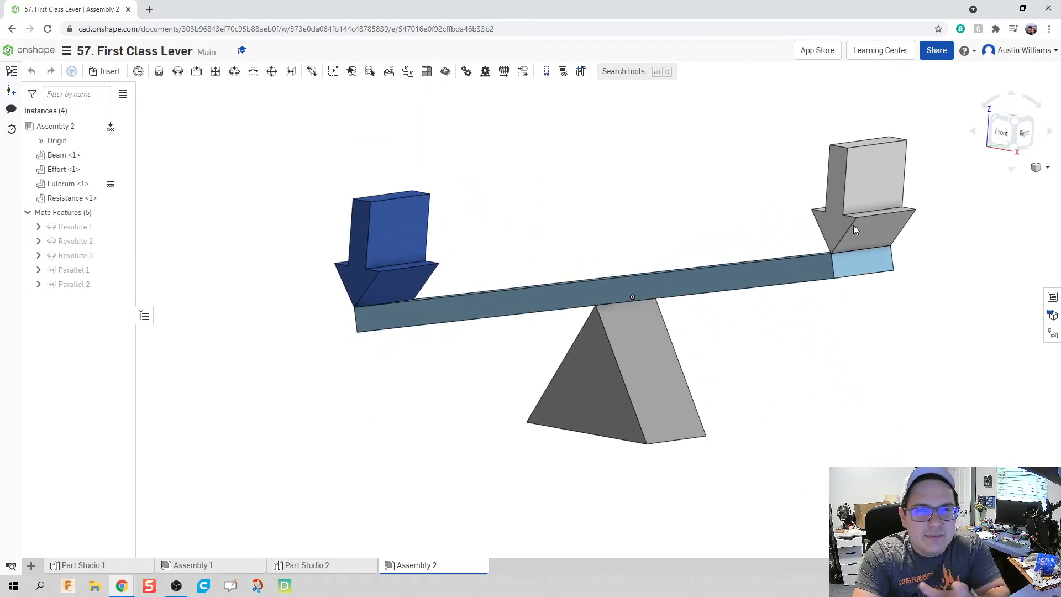
Set up the mate animation for Revolute 1, rocking -25° to 25° over 300 steps
right_click(73, 270)
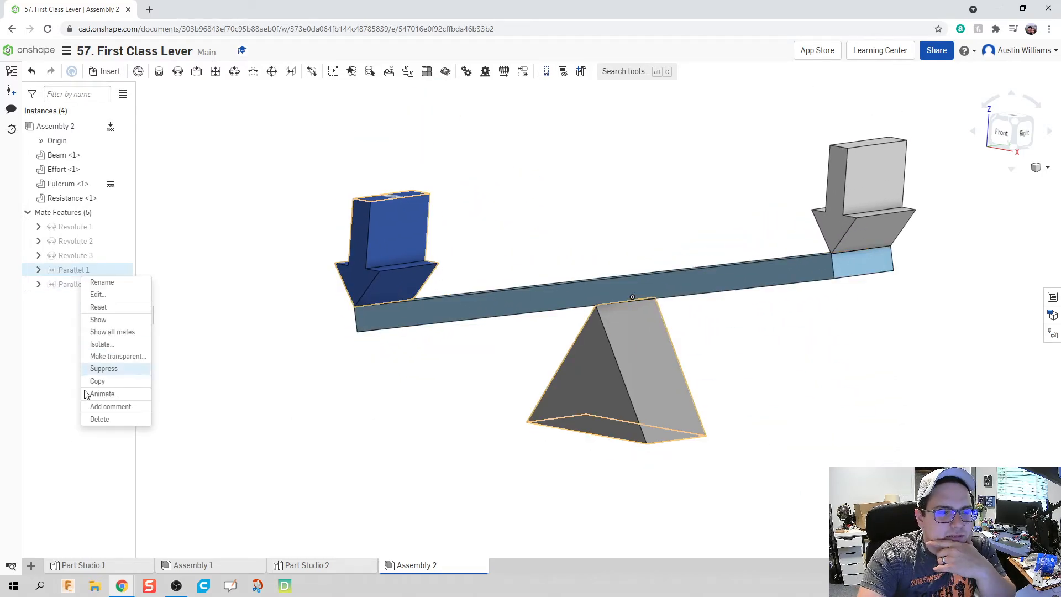
click(103, 394)
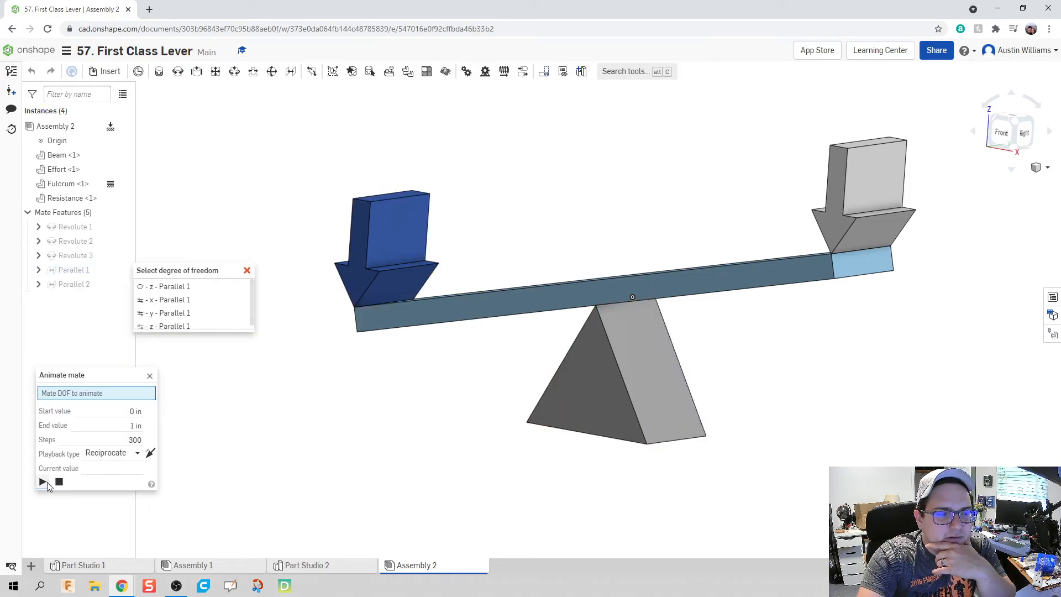
click(41, 482)
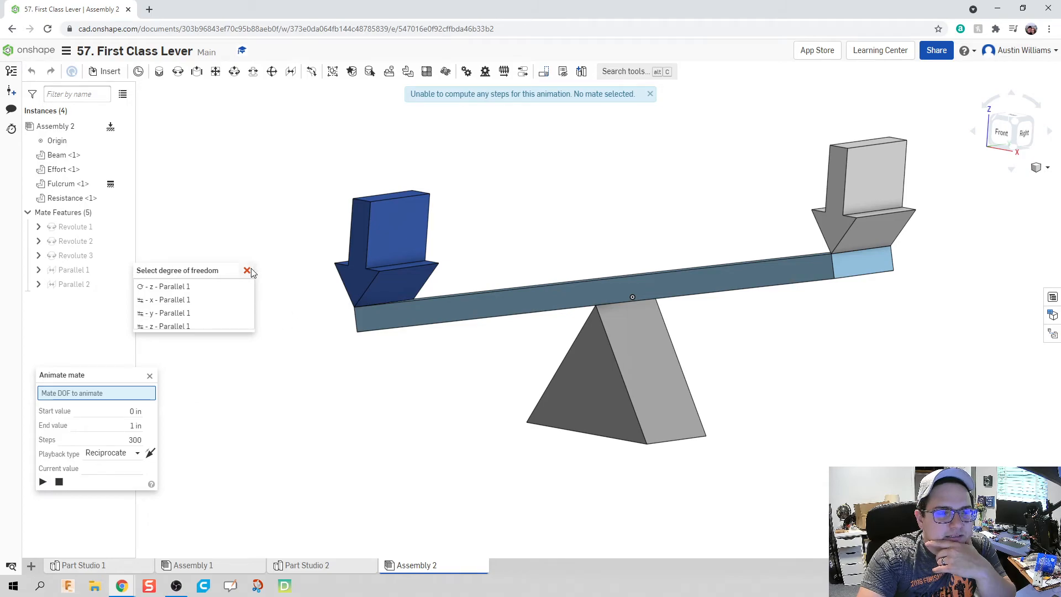
click(247, 270)
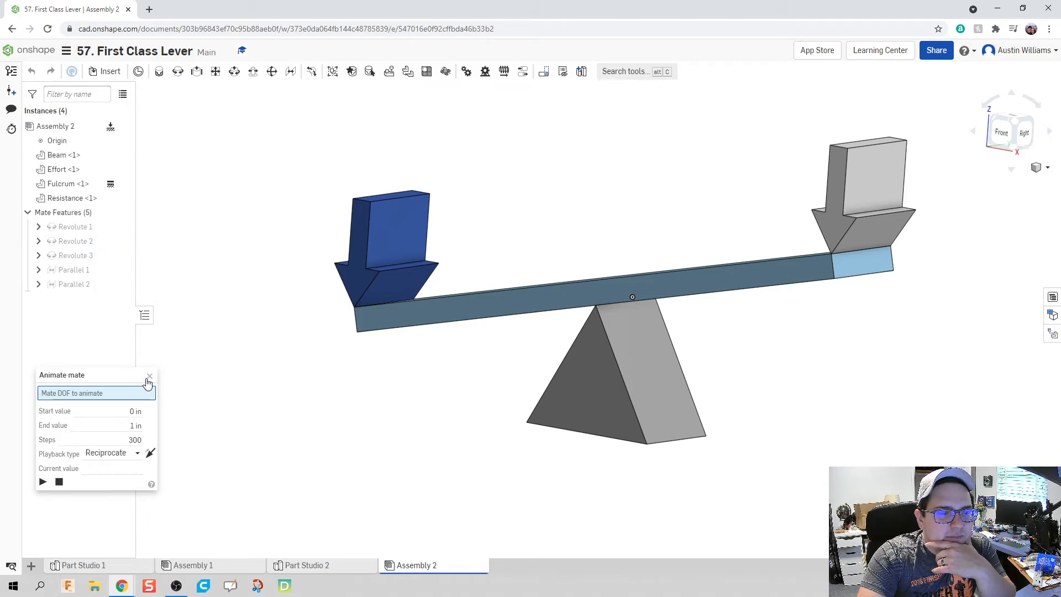
right_click(74, 241)
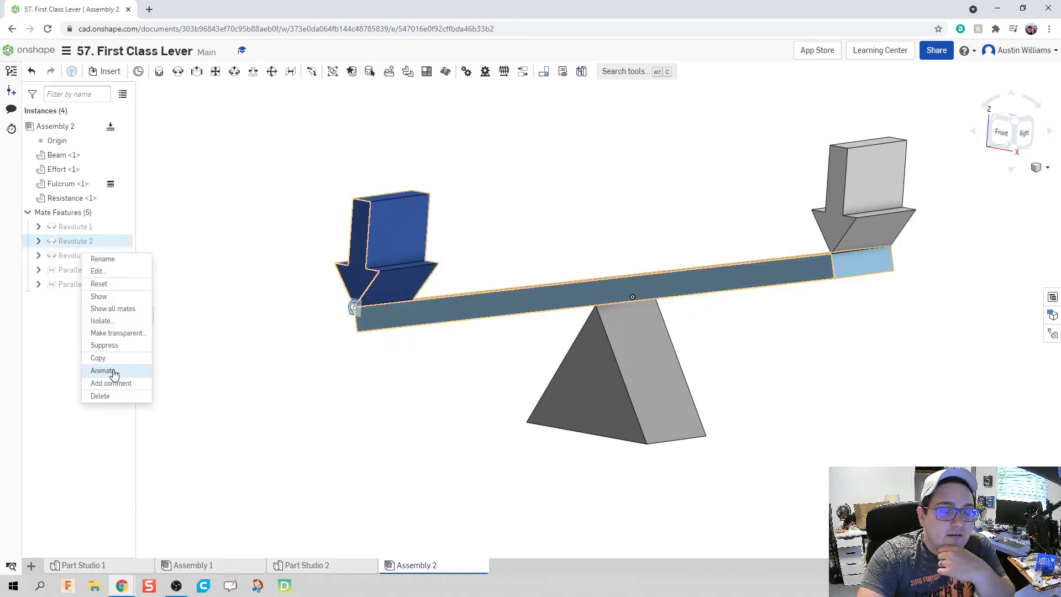
click(103, 371)
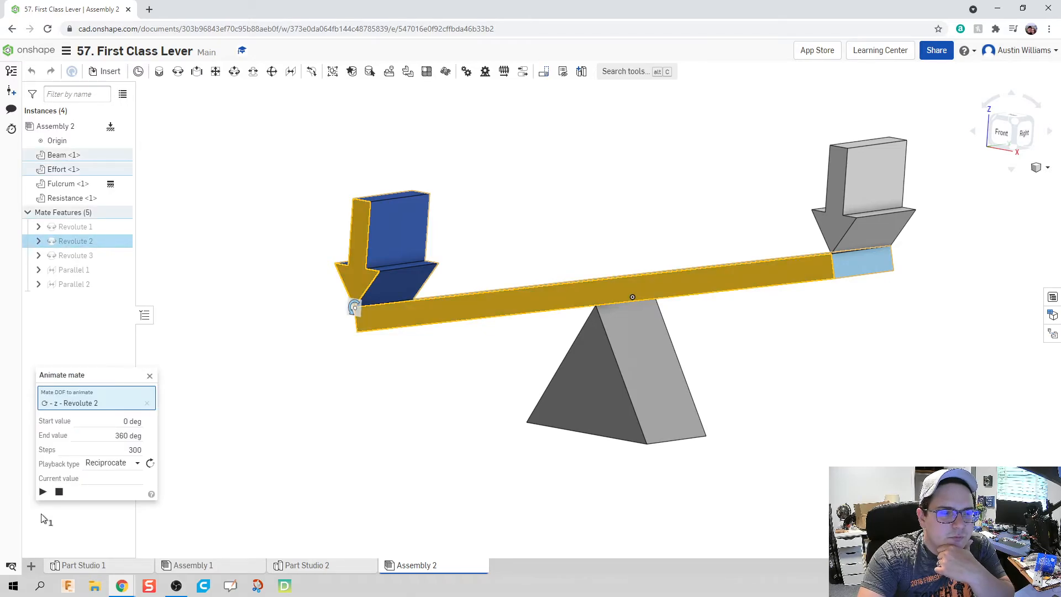
click(42, 491)
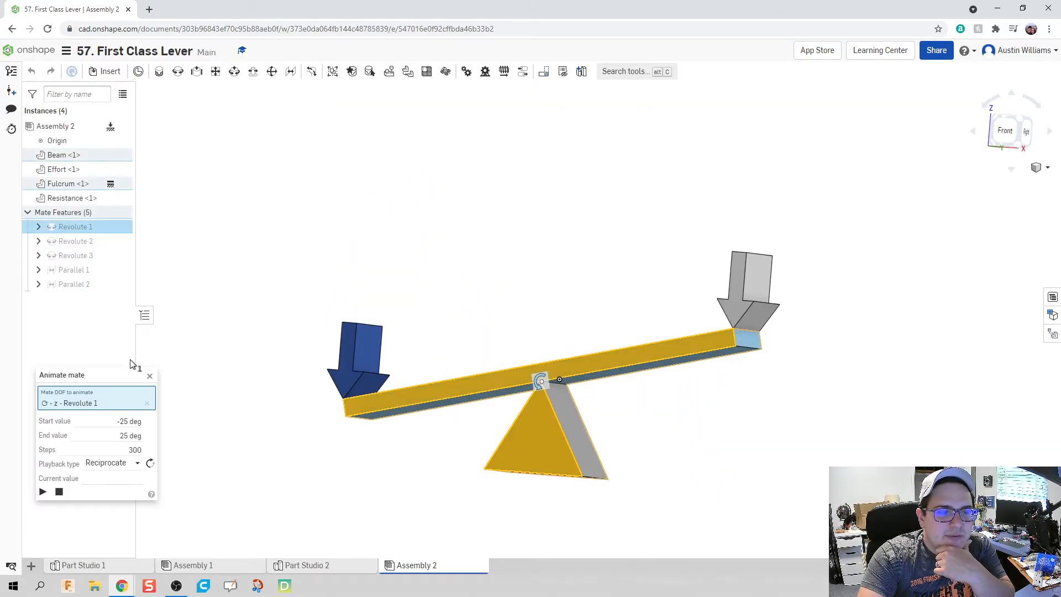
Play the ±25° Revolute 1 rocking animation, then close its panel
click(42, 491)
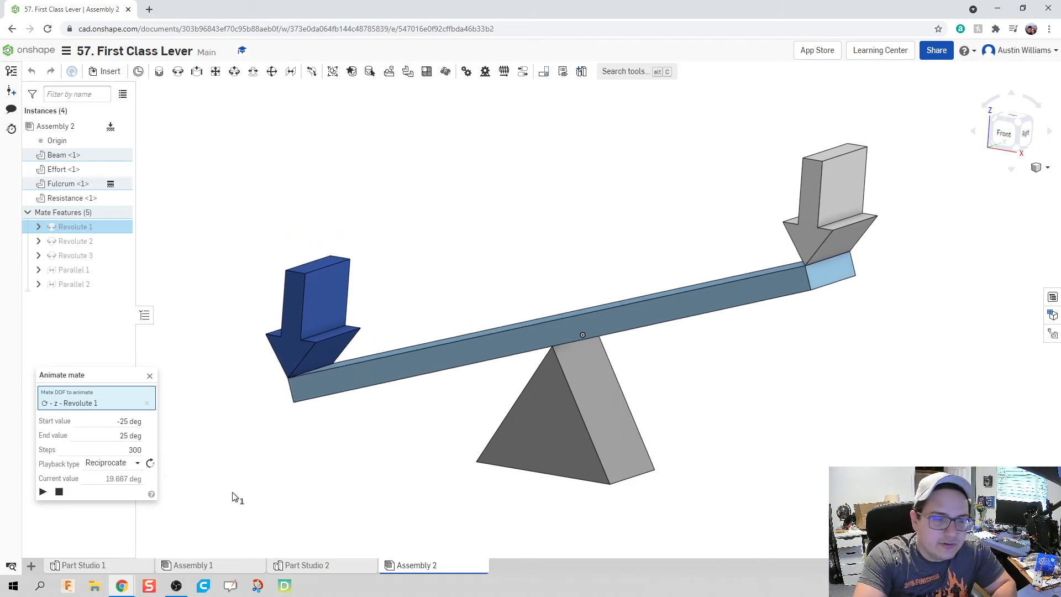
click(149, 375)
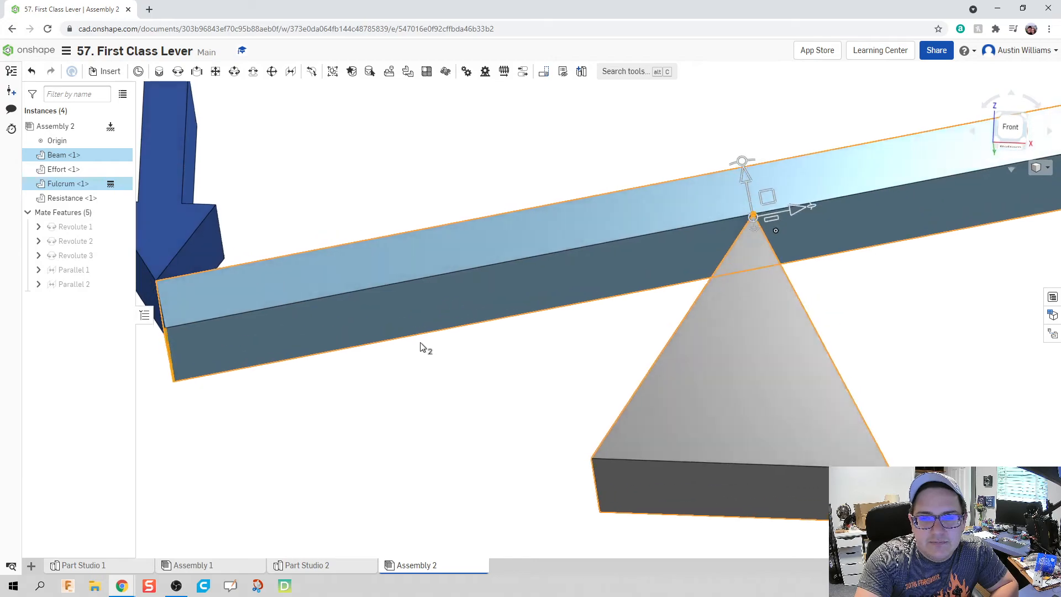
Drag the beam down to its rotation limit, clear of the fulcrum base
drag(423, 347, 709, 246)
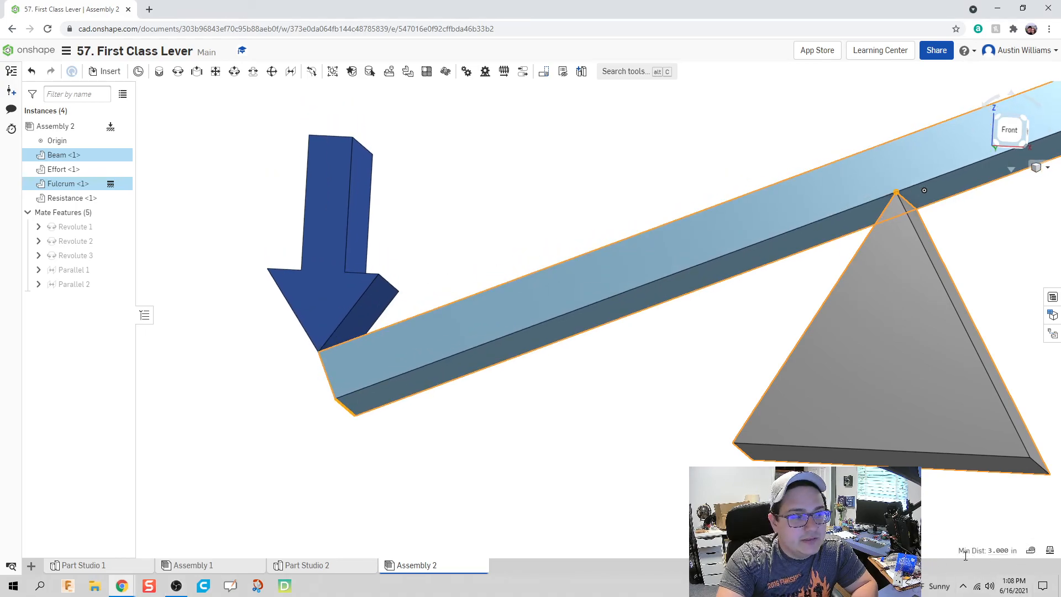
mouse_move(984, 539)
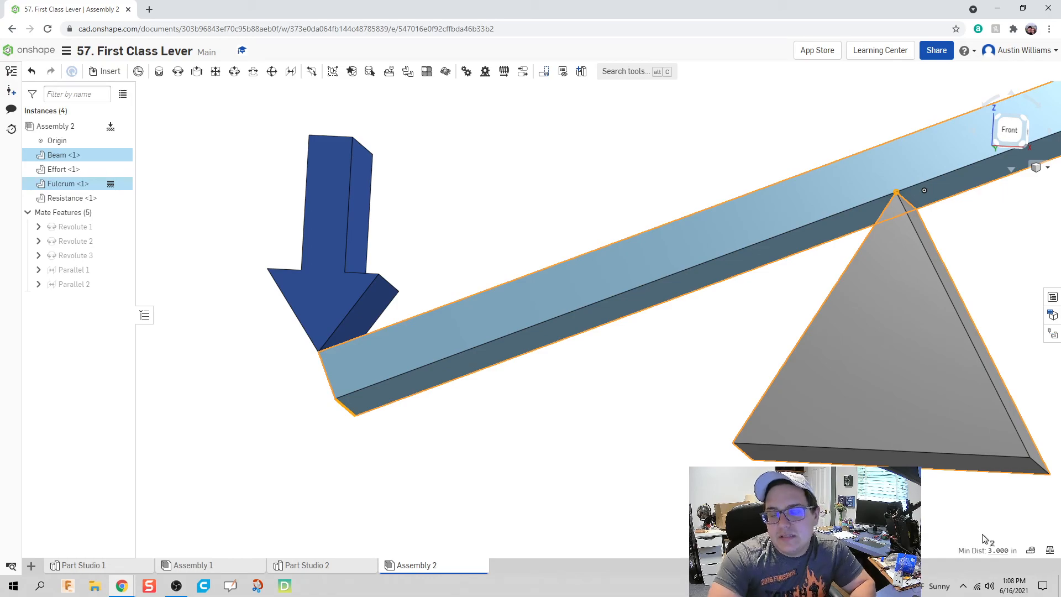